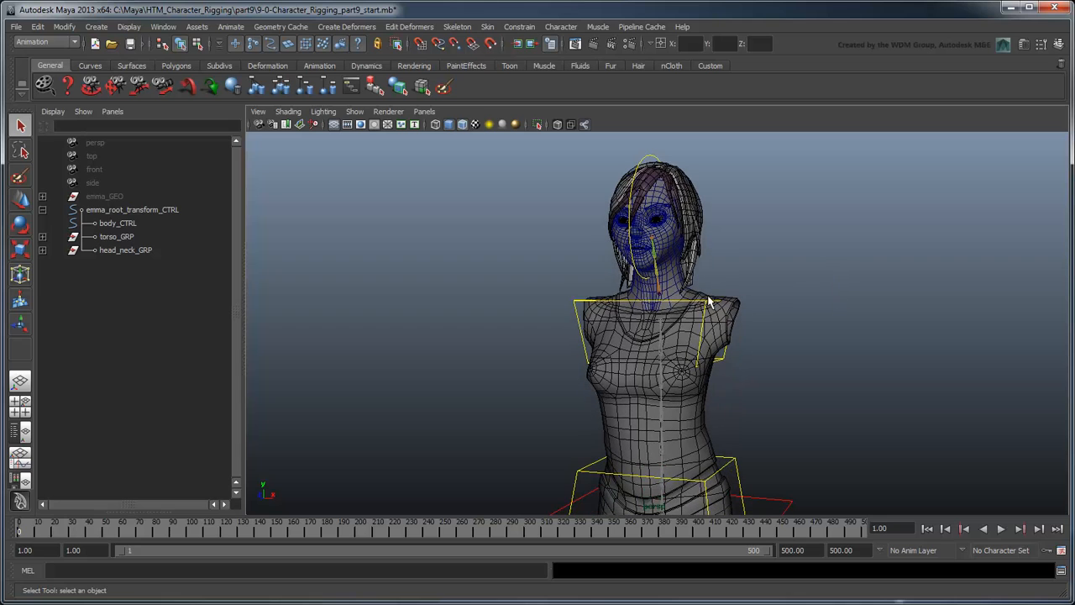
- Move the perspective view in close to the character's head and neck joints
click(655, 352)
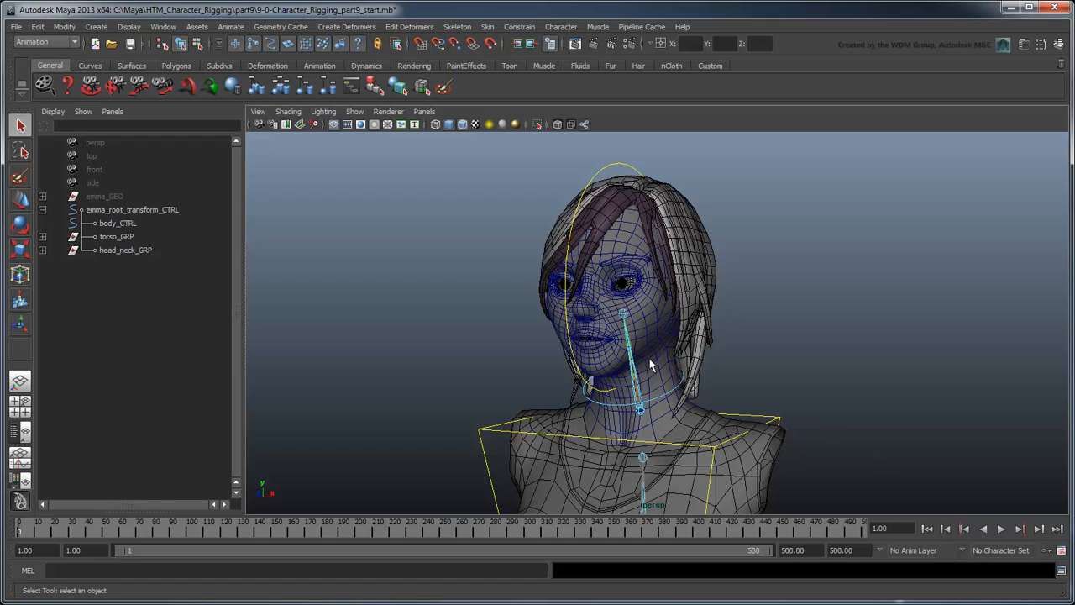
- Create a locator named neckShoulder_const_LOC and move it down to the neck base
click(96, 27)
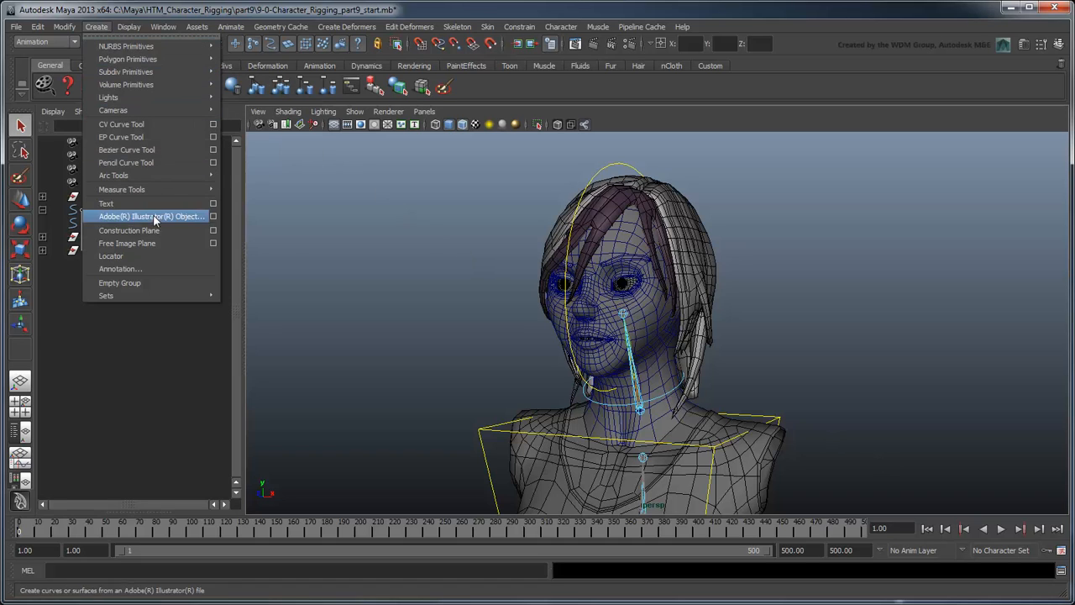
click(111, 256)
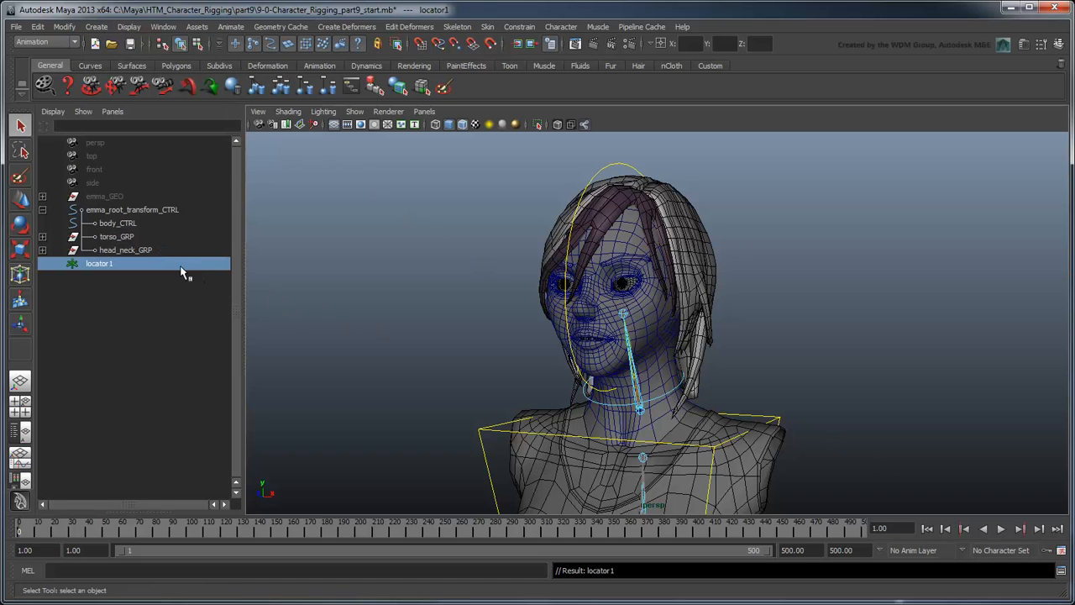
text(neckShoulder_const_LOC)
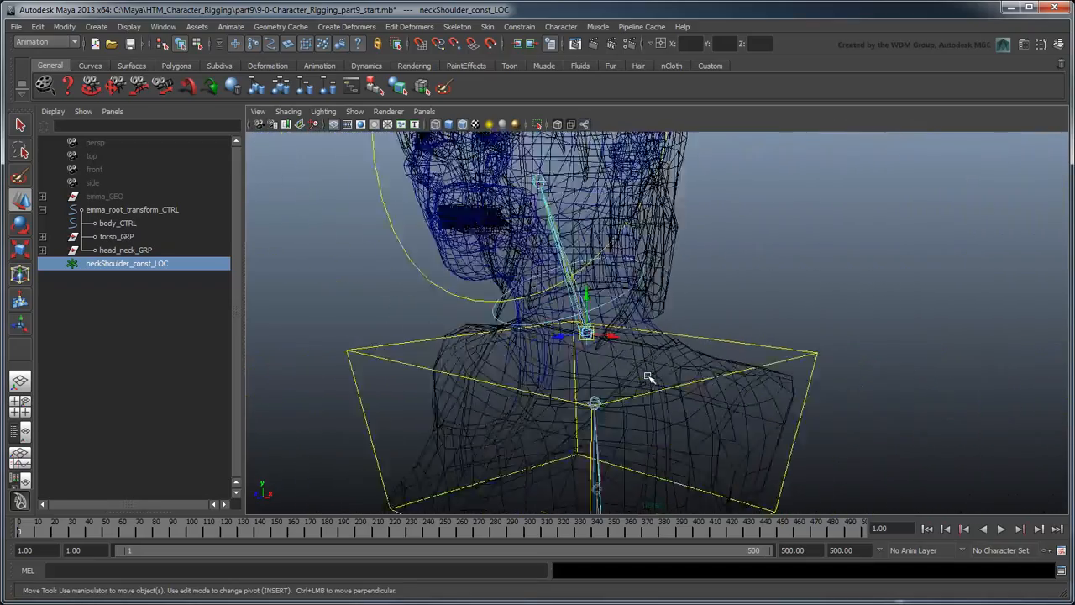
drag(655, 378, 685, 404)
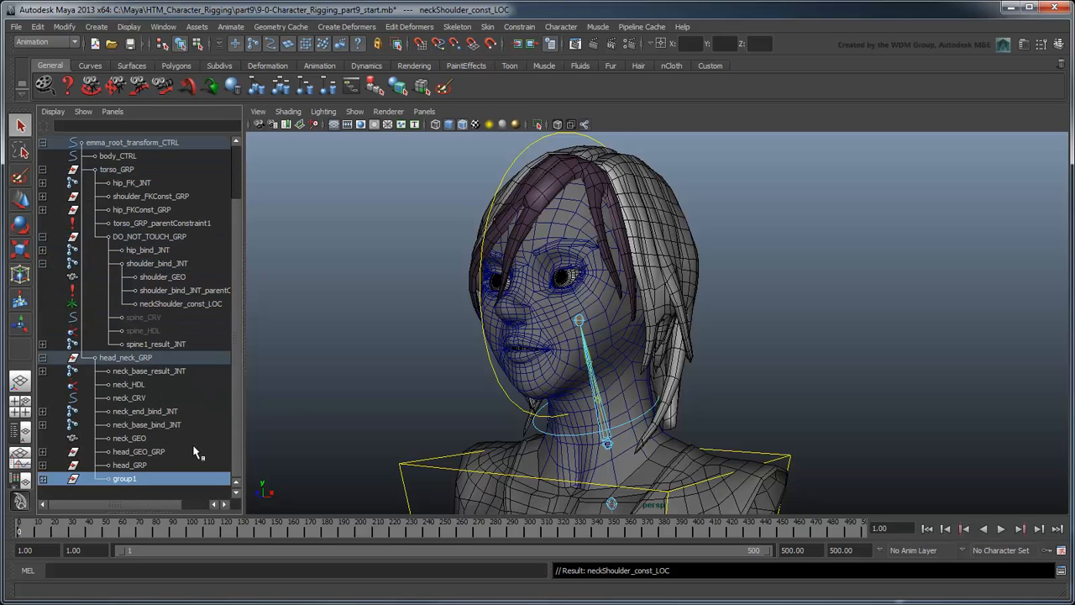
- Rename group1 to neck_FK_GRP and parent-constrain neck_base_bind_INT to neckShoulder_const_LOC
double_click(124, 477)
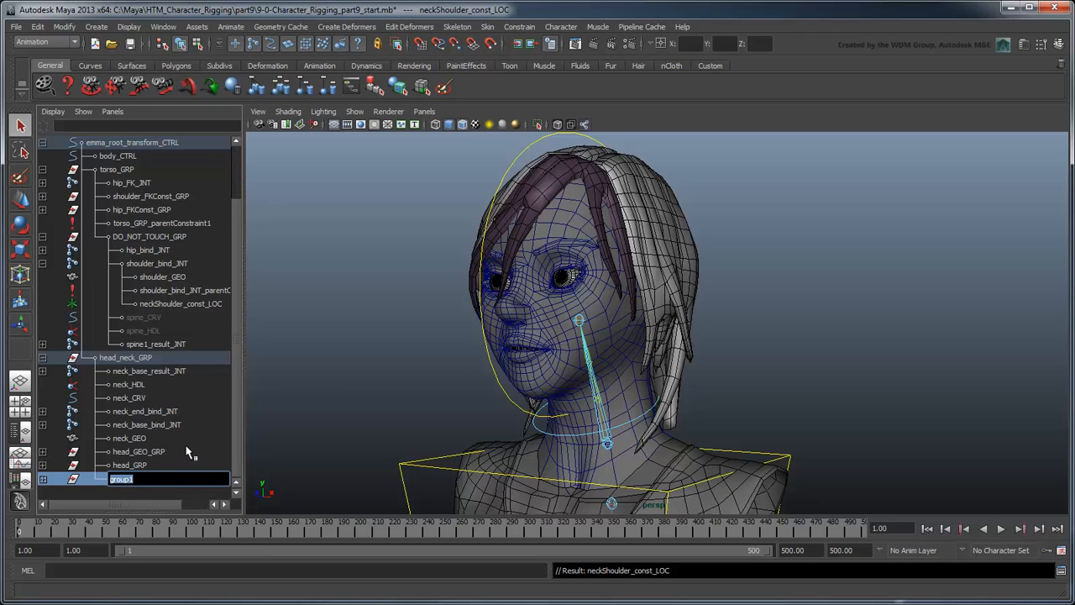
text(neck_FK_GRP)
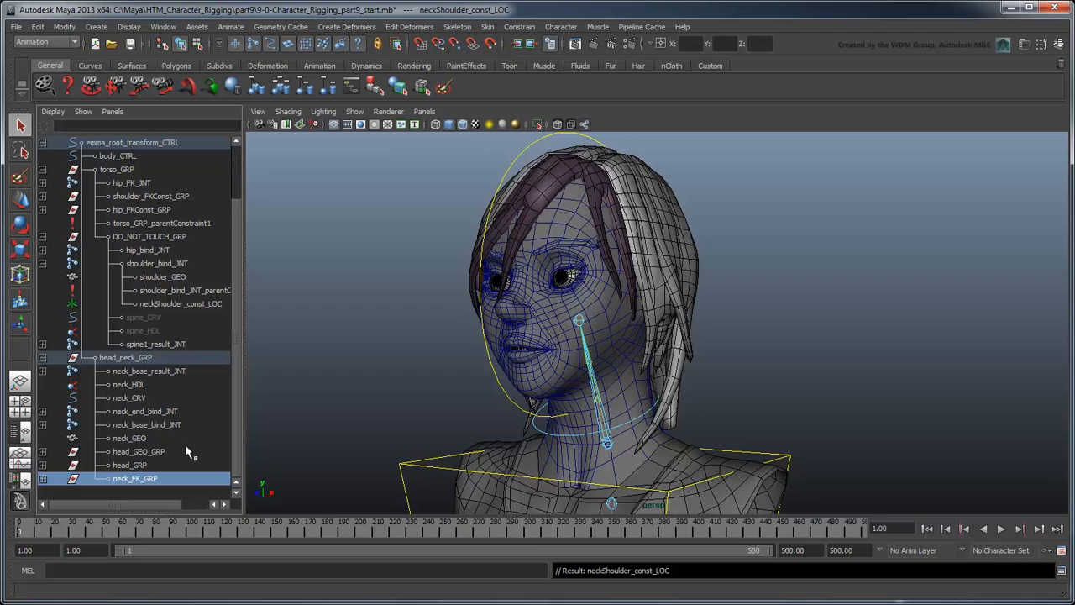
click(181, 302)
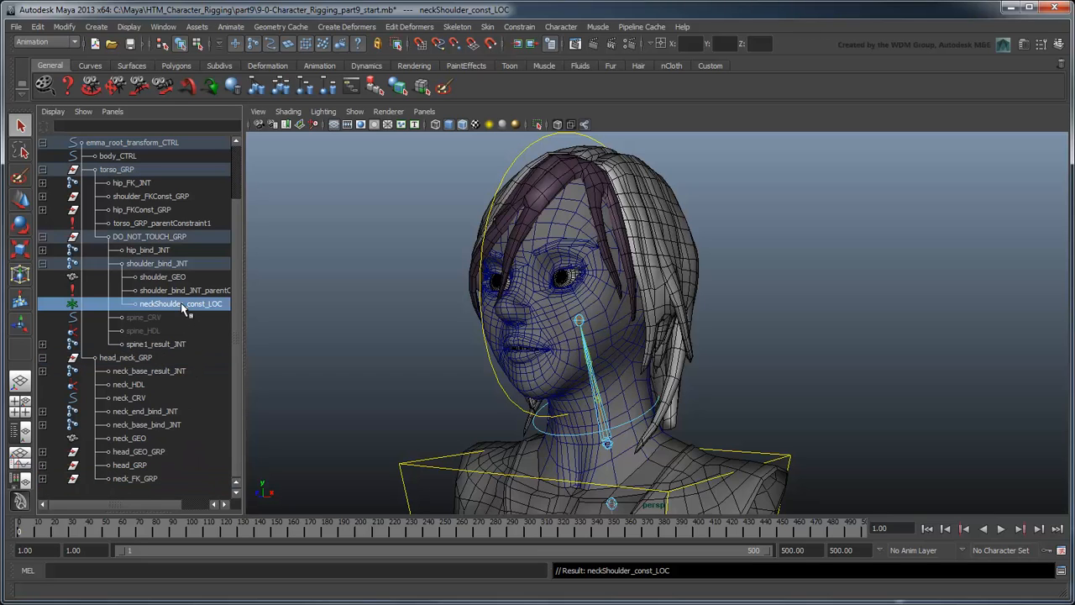
click(144, 423)
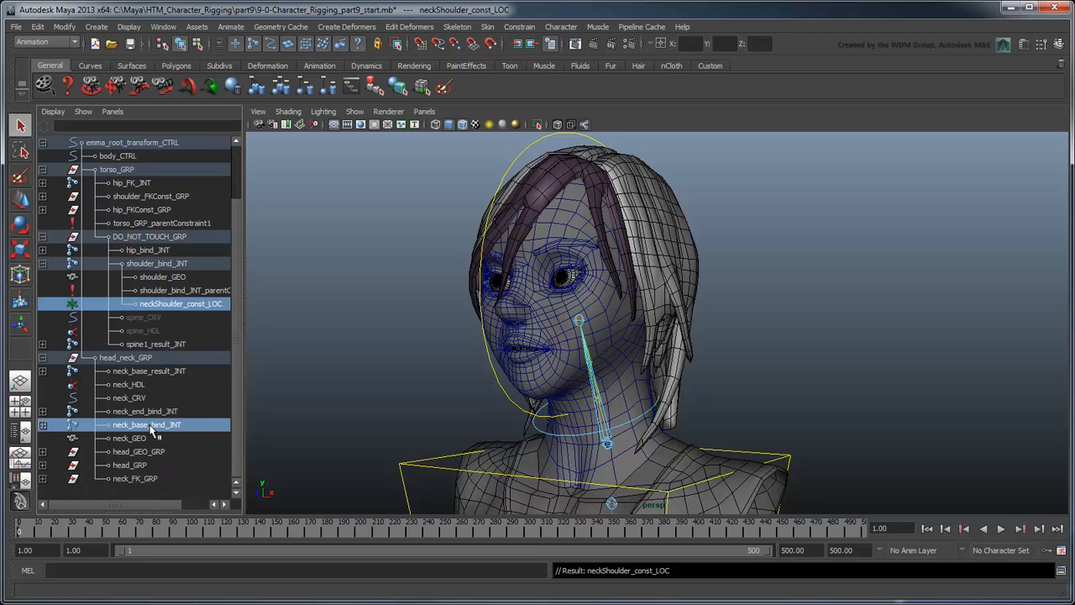
click(519, 27)
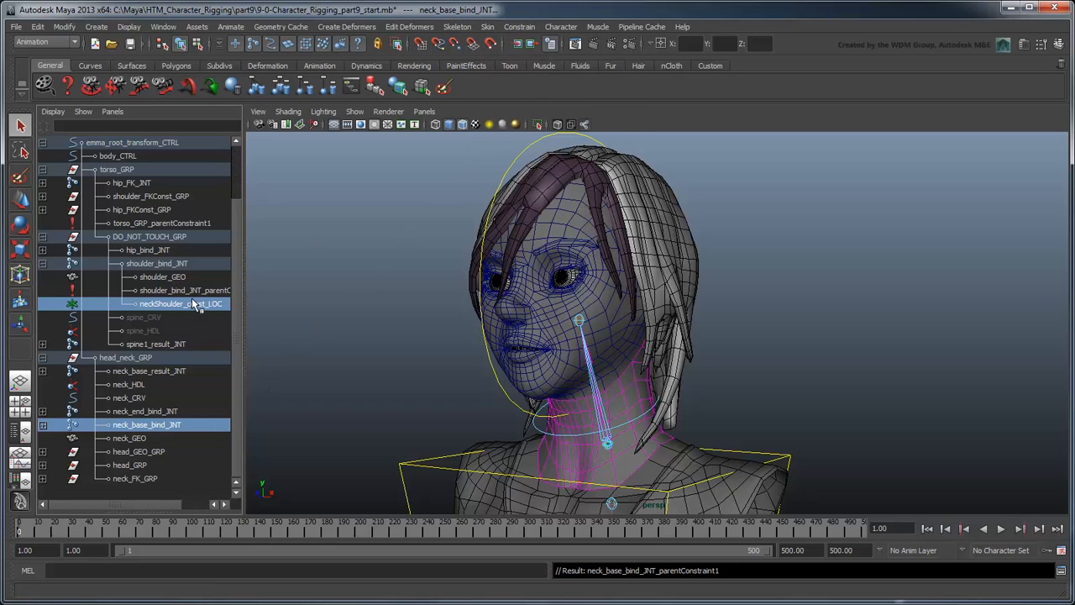
- Parent-constrain neck_FK_GRP to neckShoulder_const_LOC as well
click(134, 479)
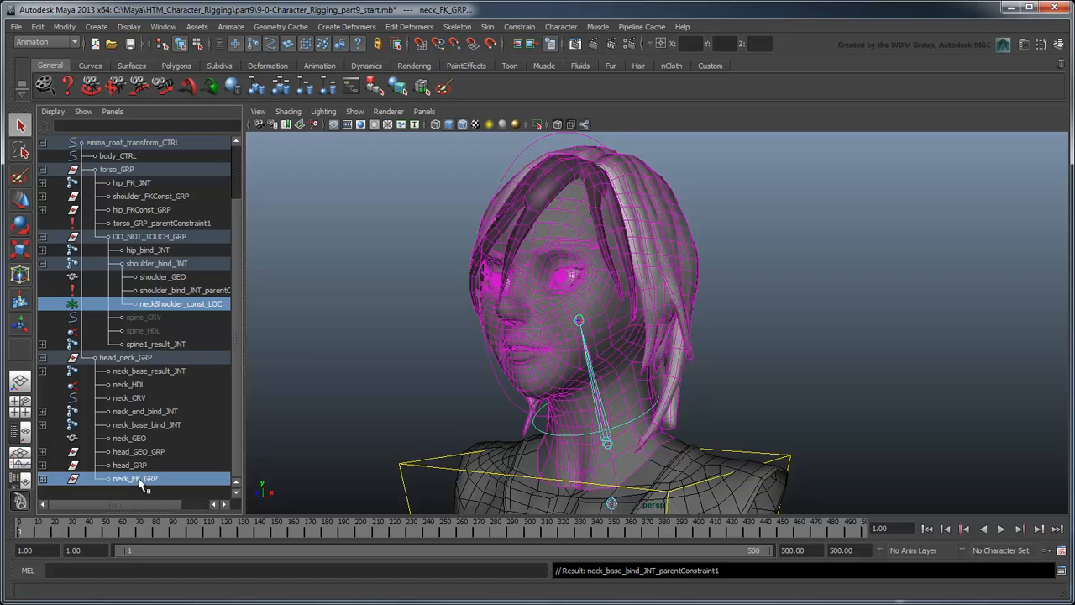
click(519, 26)
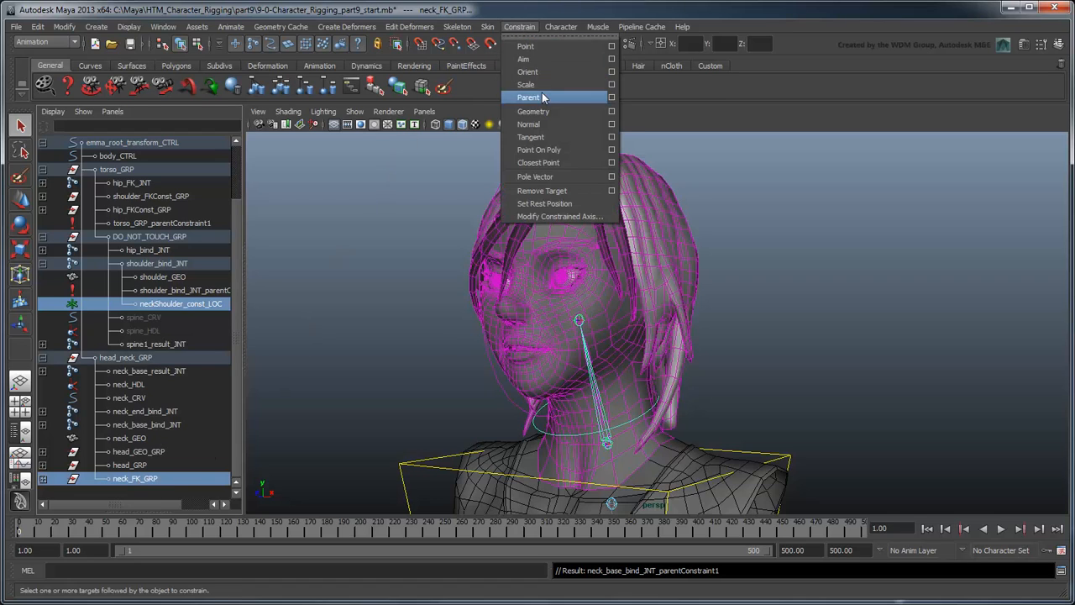
click(528, 97)
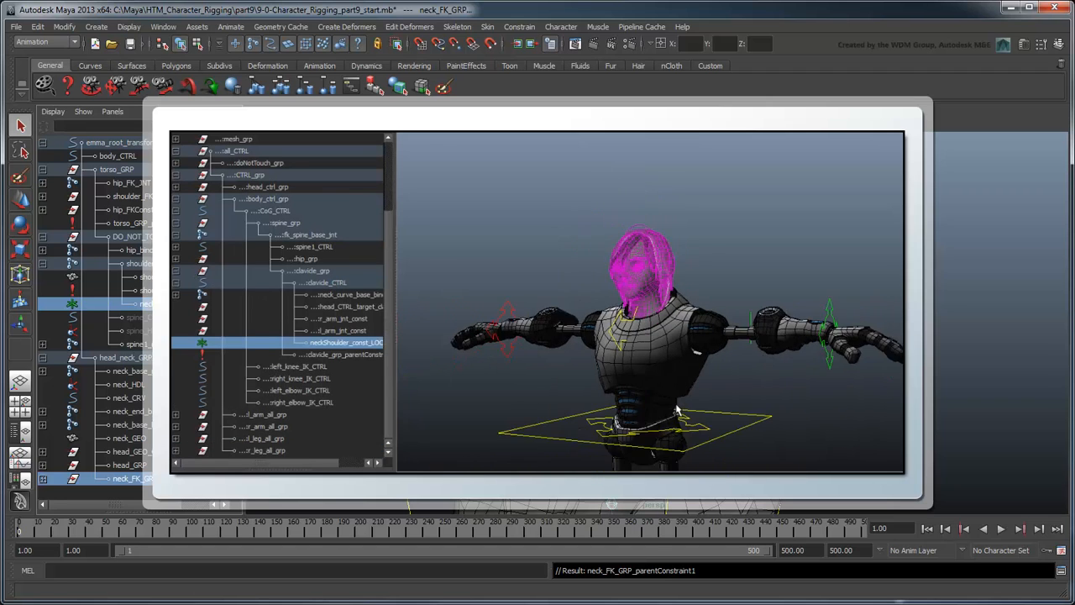
- Rotate shoulder_CTRL from front and side views to confirm the head and neck follow
click(269, 210)
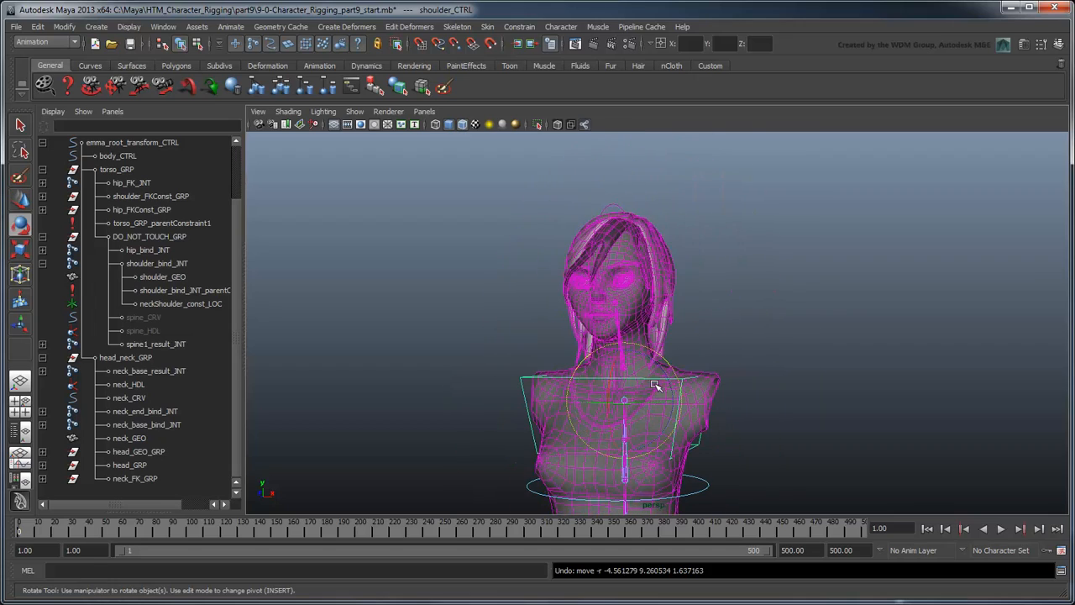
drag(655, 386, 635, 363)
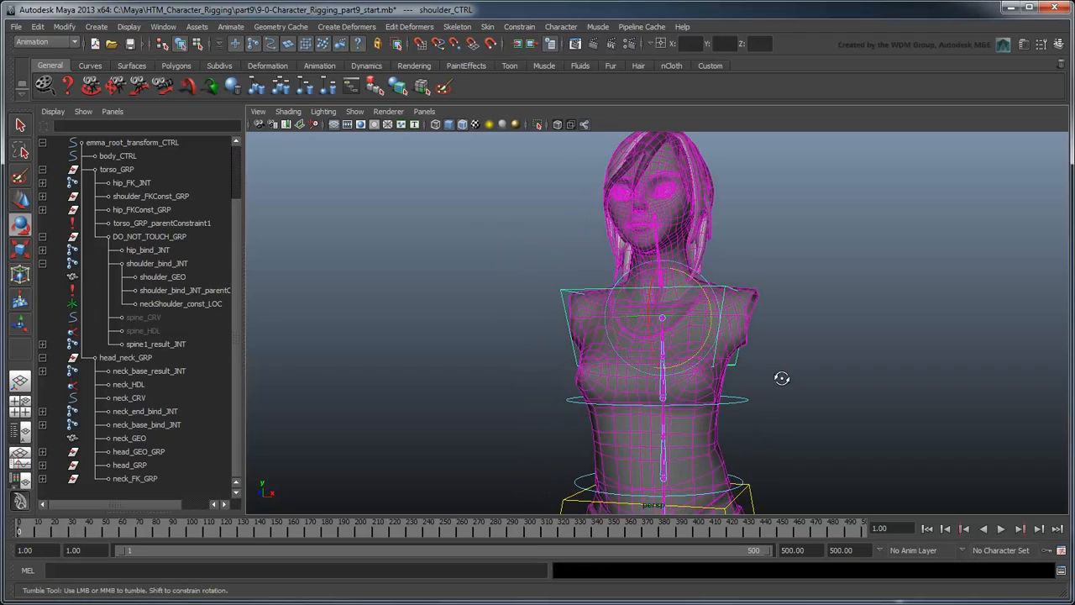
drag(781, 378, 672, 316)
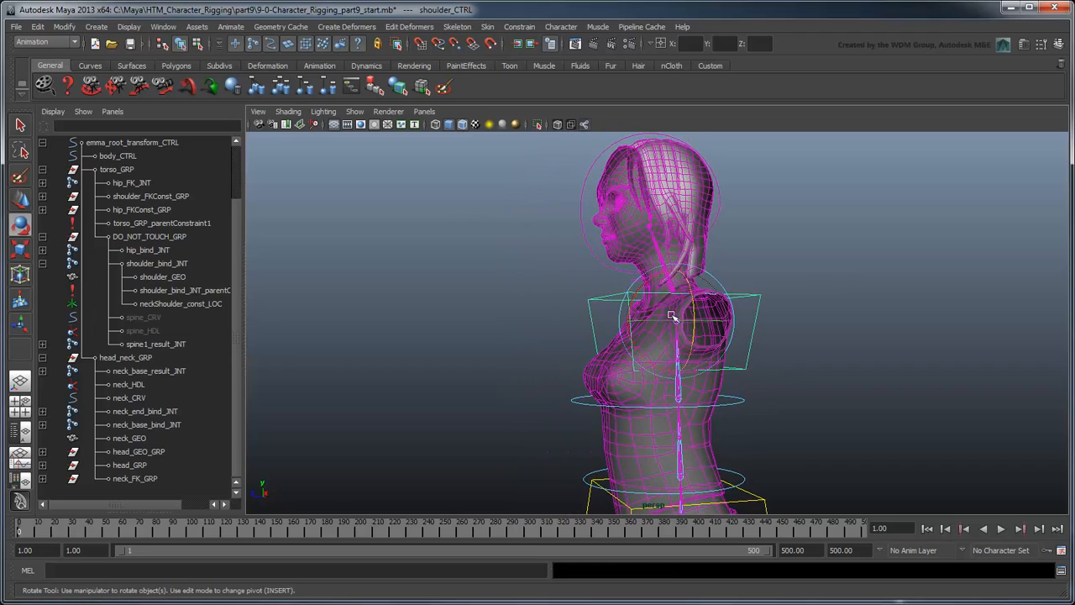
drag(672, 316, 635, 316)
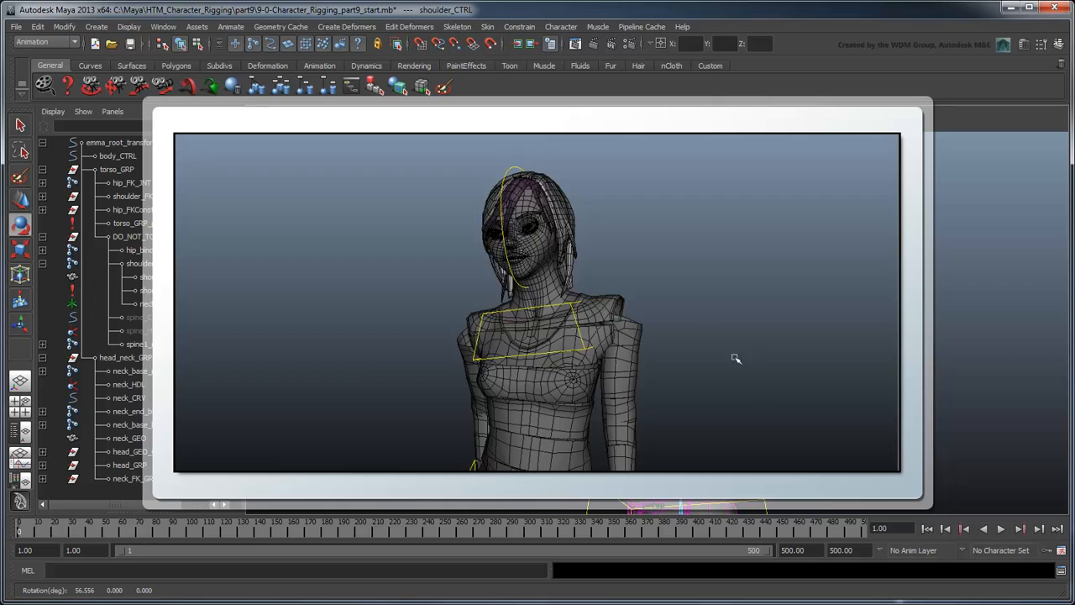
click(529, 226)
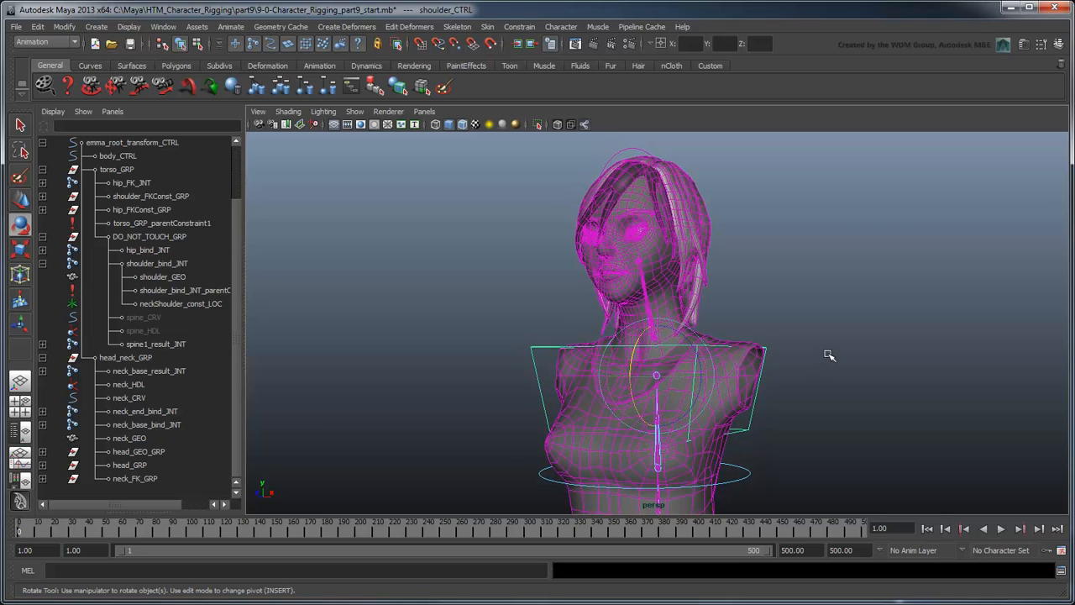
- Create headNeck_space_LOC at the neck joint and duplicate it into locator2 through locator4
click(96, 27)
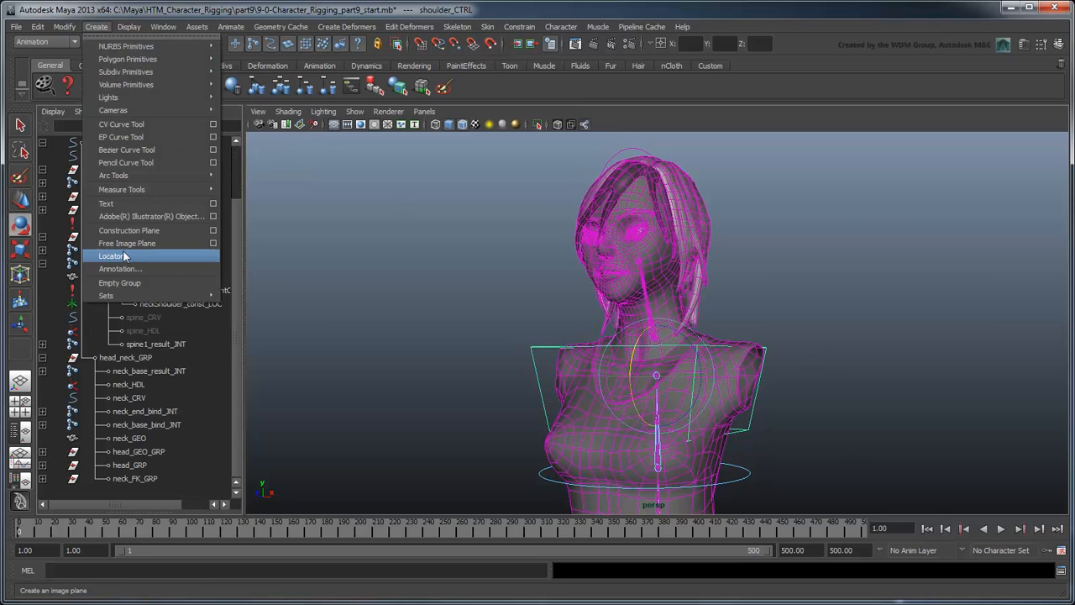
click(111, 255)
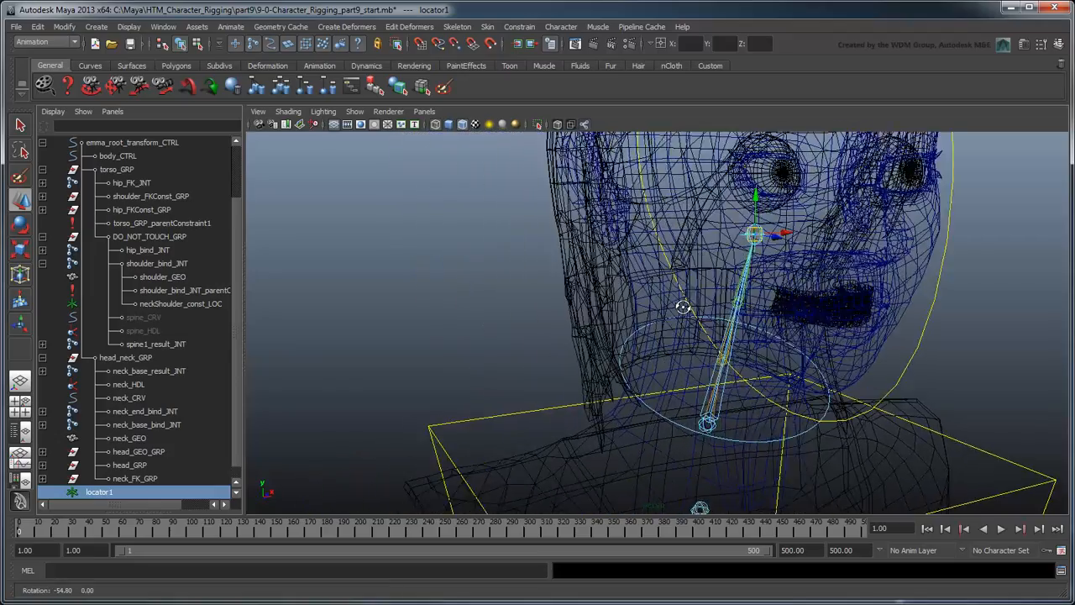
drag(680, 305, 572, 304)
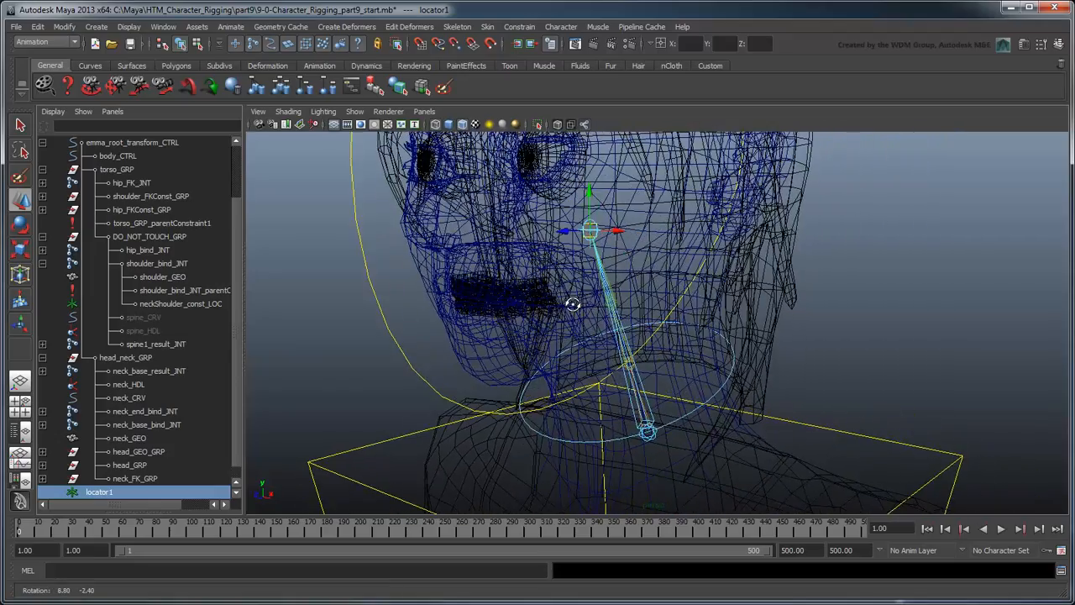
key(ctrl+d)
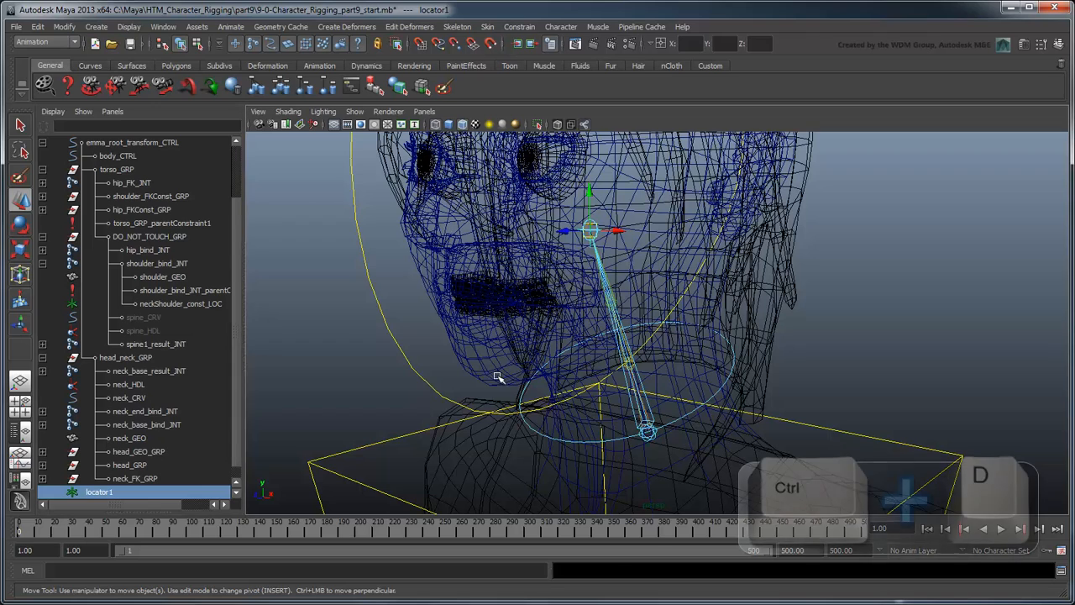
key(ctrl+d)
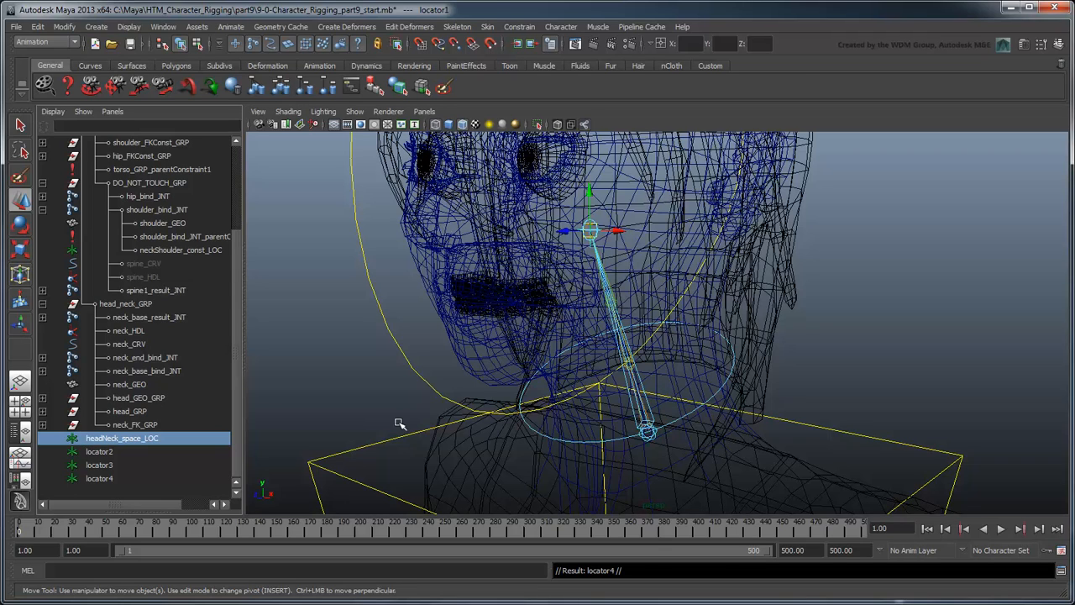
- Rename the copies headShoulder_space_LOC, headBody_space_LOC, headRoot_space_LOC and parent headNeck_space_LOC under neck_end_FK_INT
double_click(99, 450)
text(headShoulder_space_LOC)
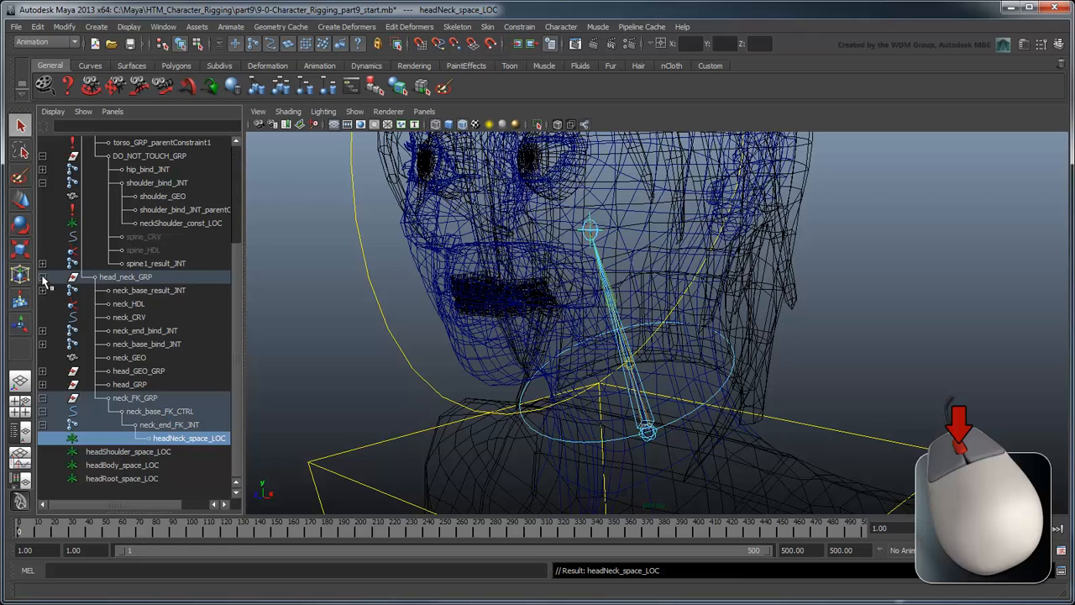
click(127, 437)
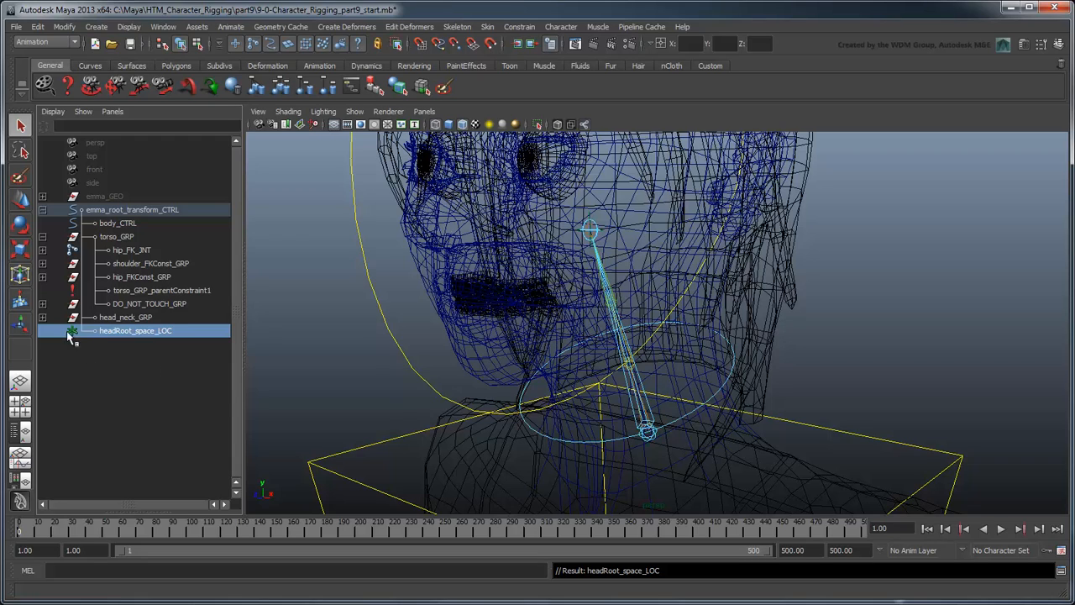
- Expand the torso hierarchy and select the four head space locators
click(42, 316)
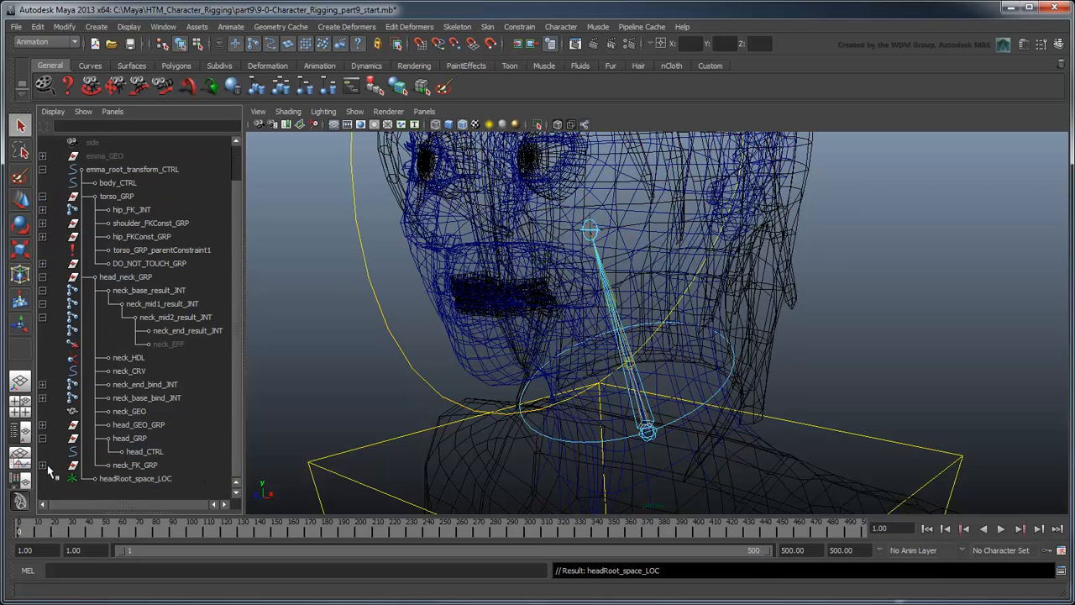
scroll(down, 3)
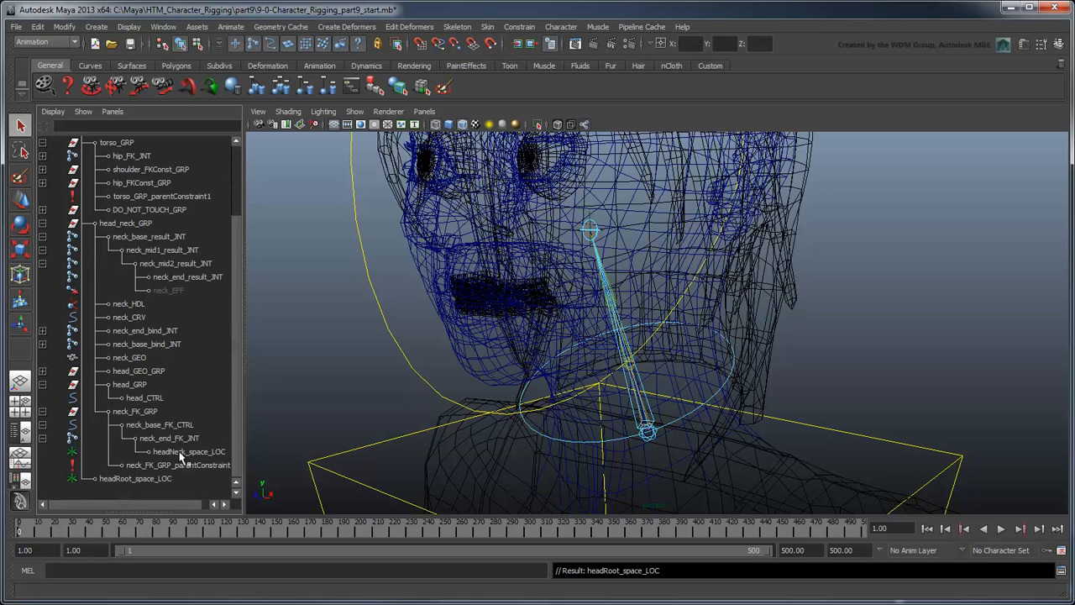
click(188, 450)
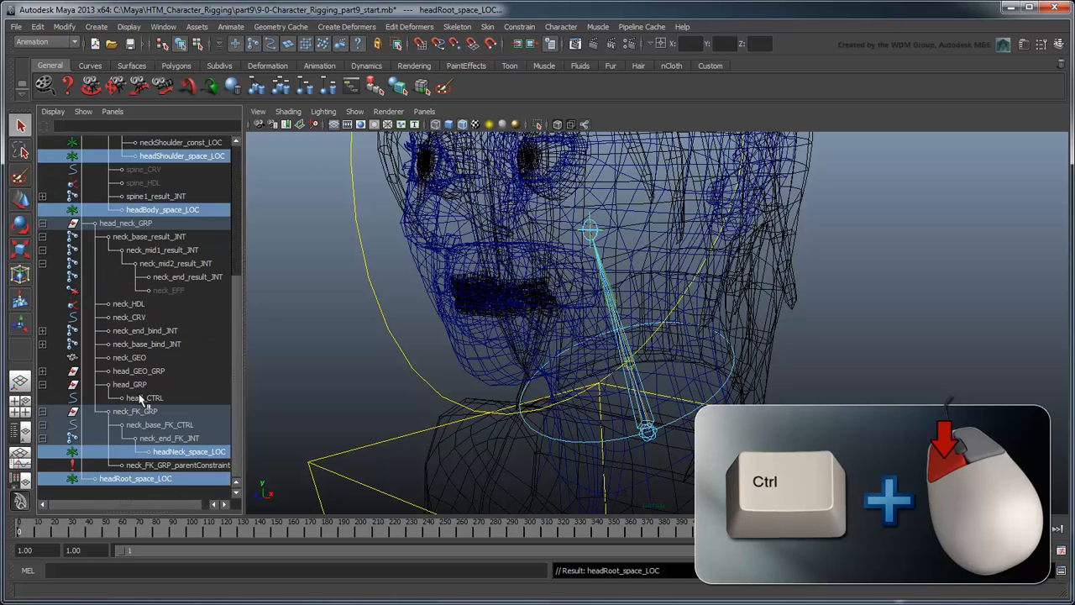
- Add head_GRP to the selection and orient-constrain it to the four space locators
click(129, 383)
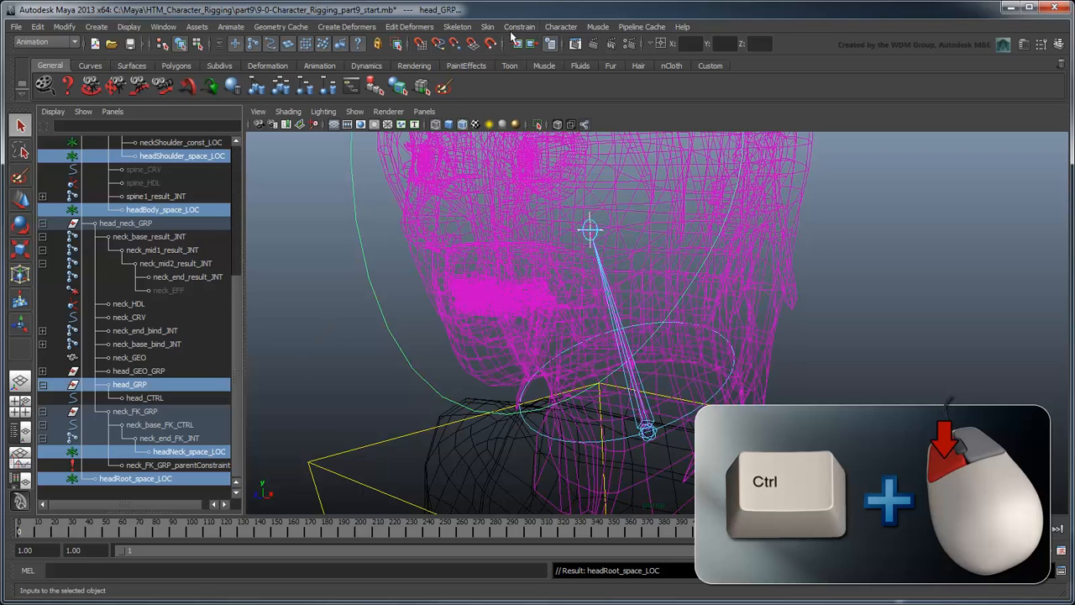
click(519, 26)
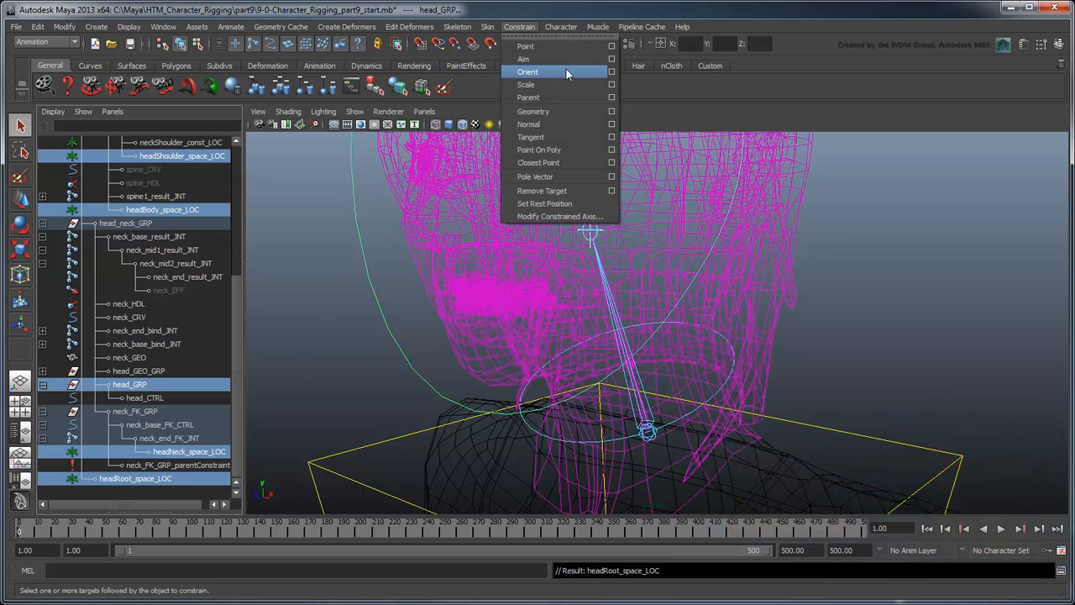
click(528, 70)
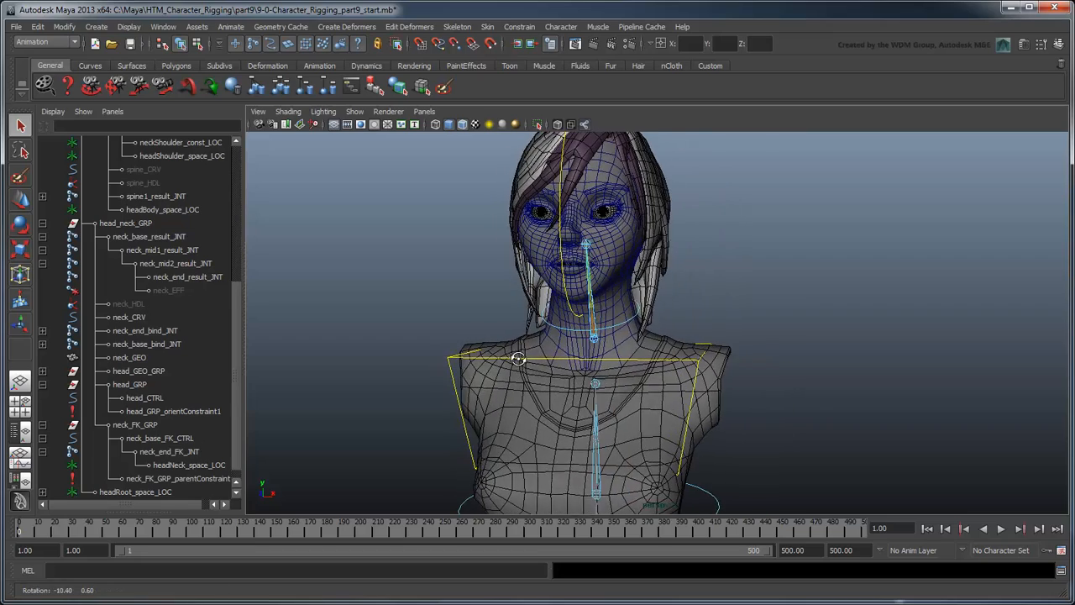
- Select head_GRP_orientConstraint1 and show its attributes in the Channel Box
click(160, 437)
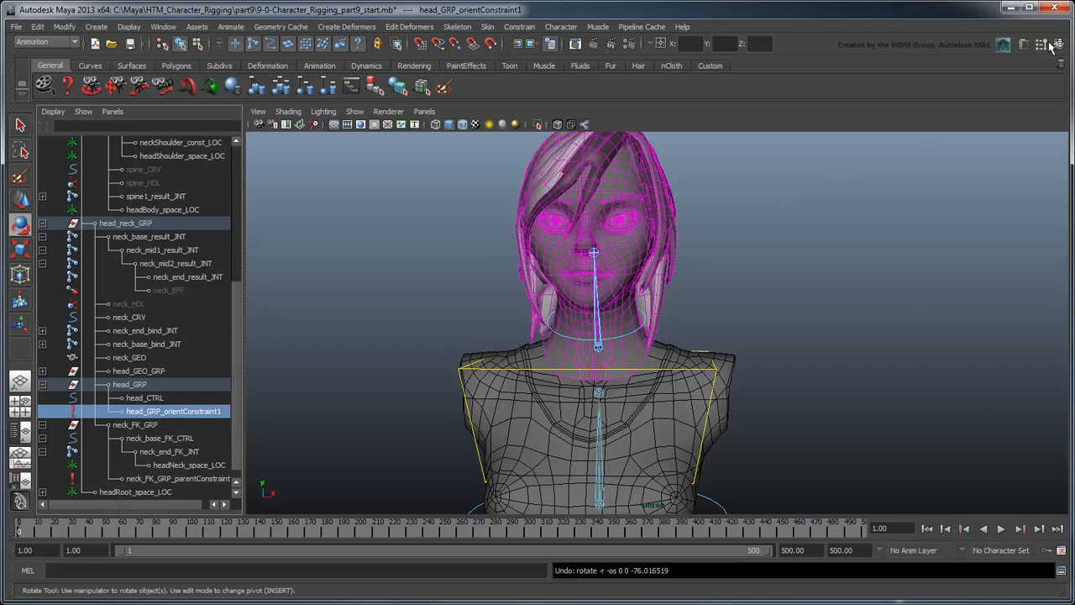
click(1058, 44)
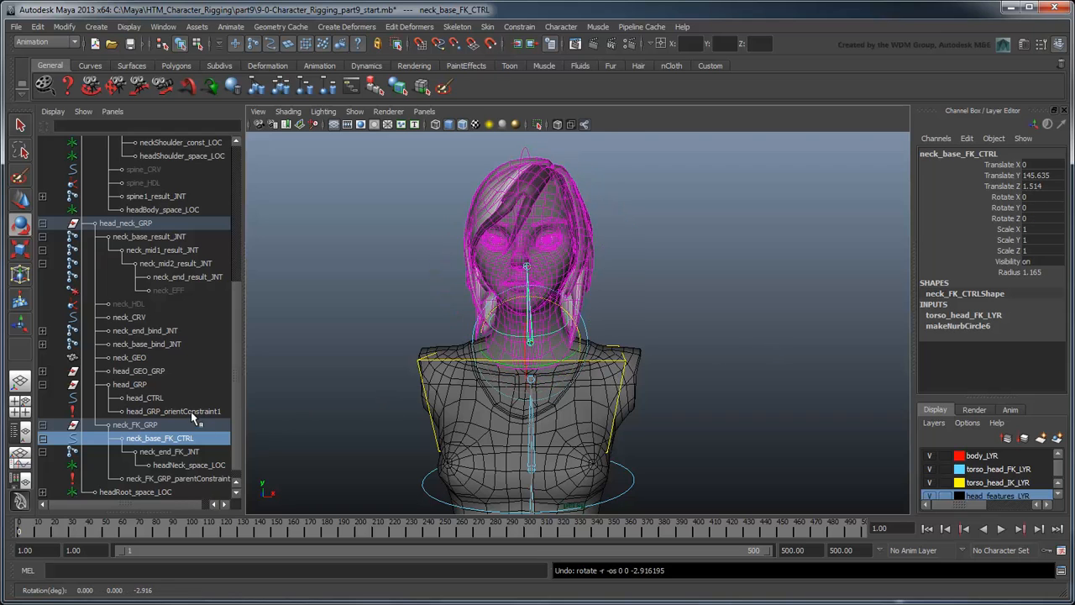
click(175, 410)
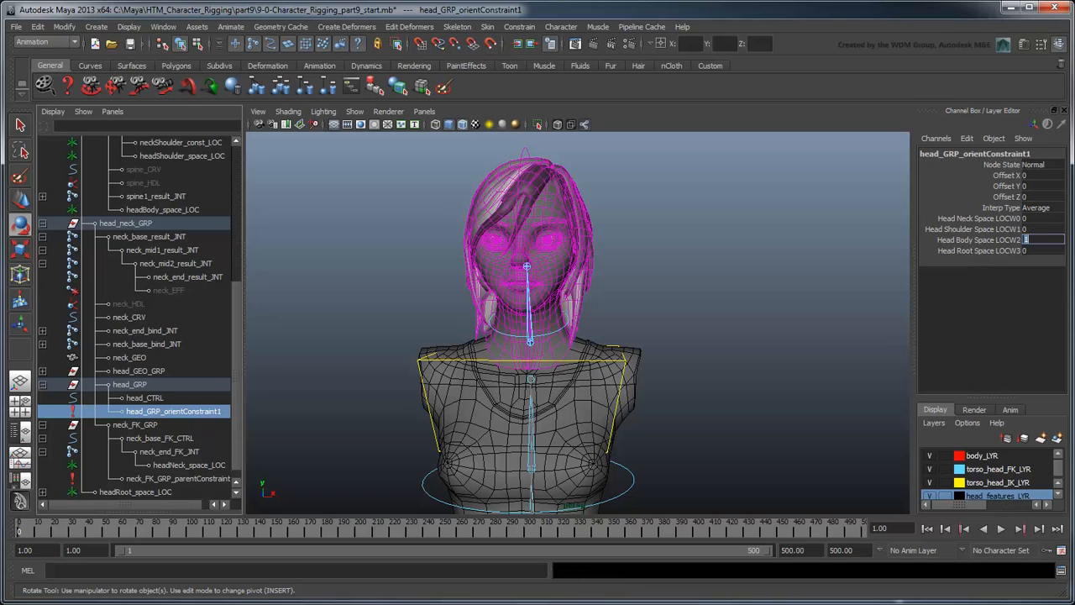
click(531, 378)
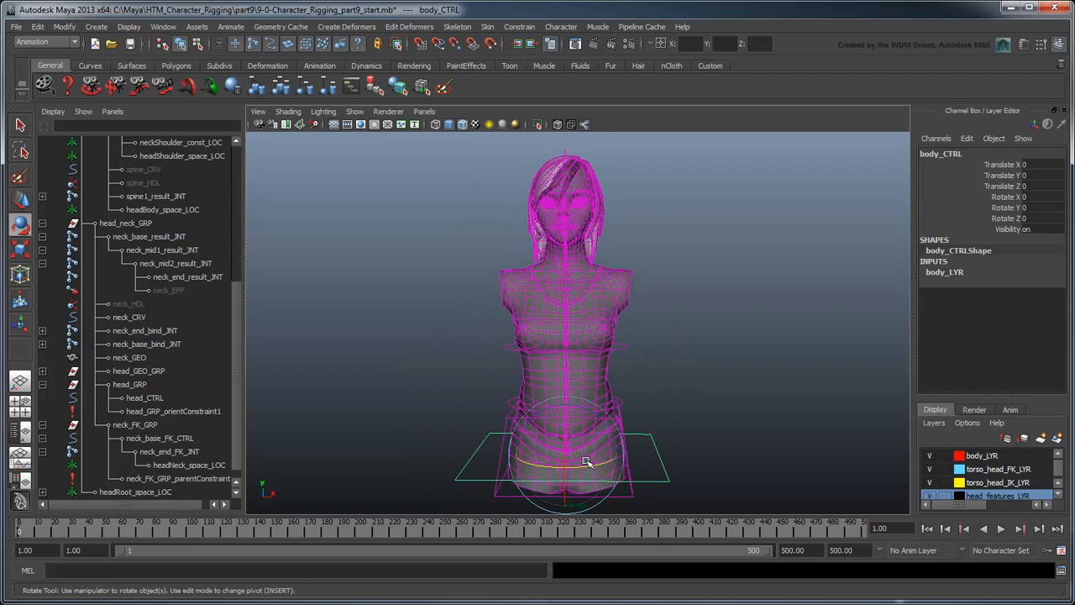
drag(588, 462, 546, 462)
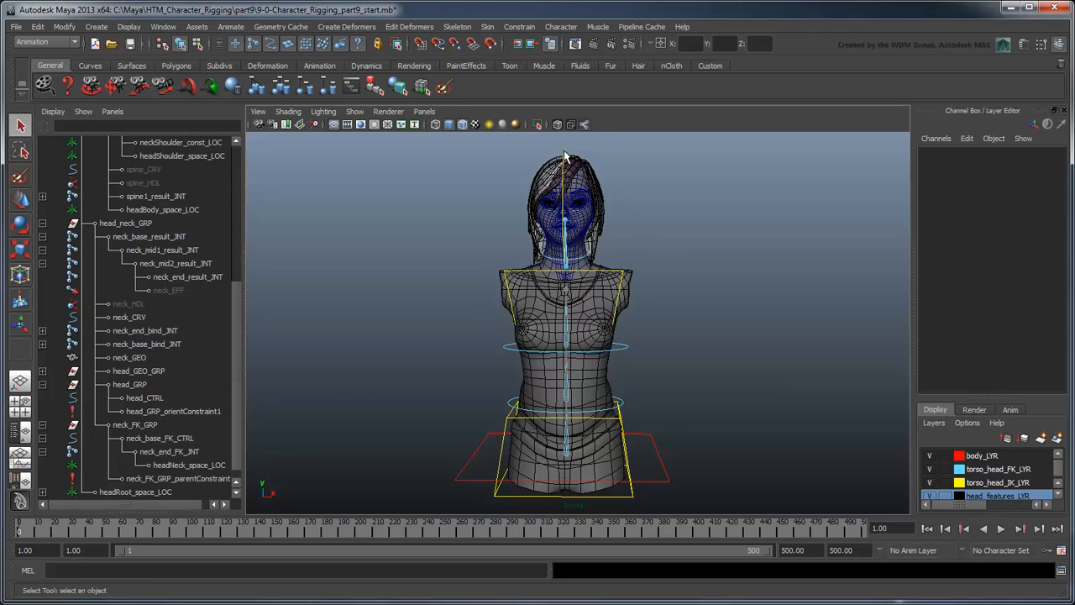
- Add a rotationSpace enum attribute to head_CTRL with options neck, shoulders, upperBody and root
click(568, 194)
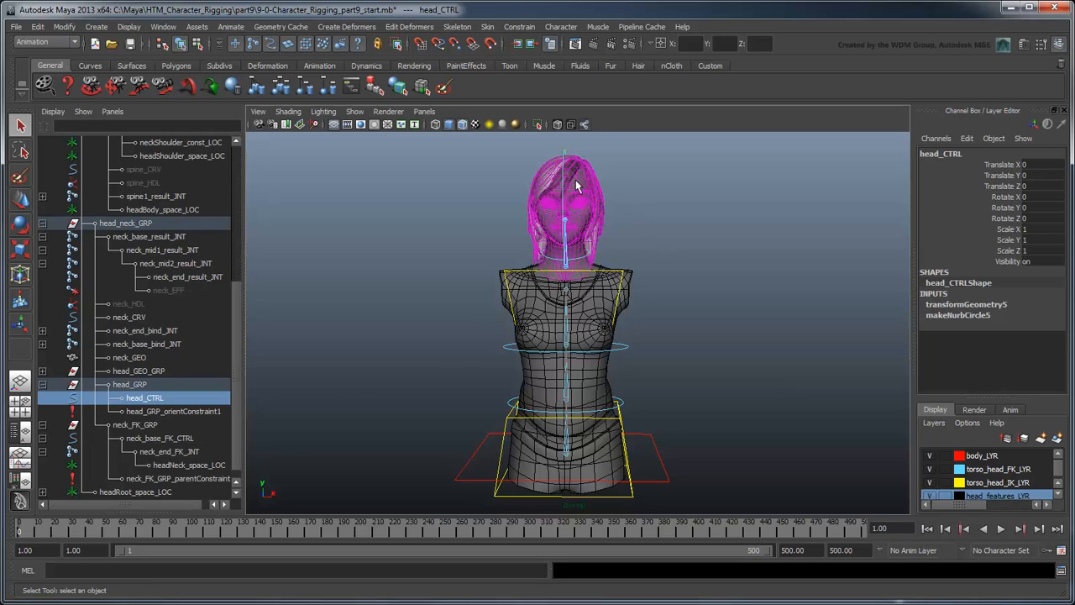
click(968, 137)
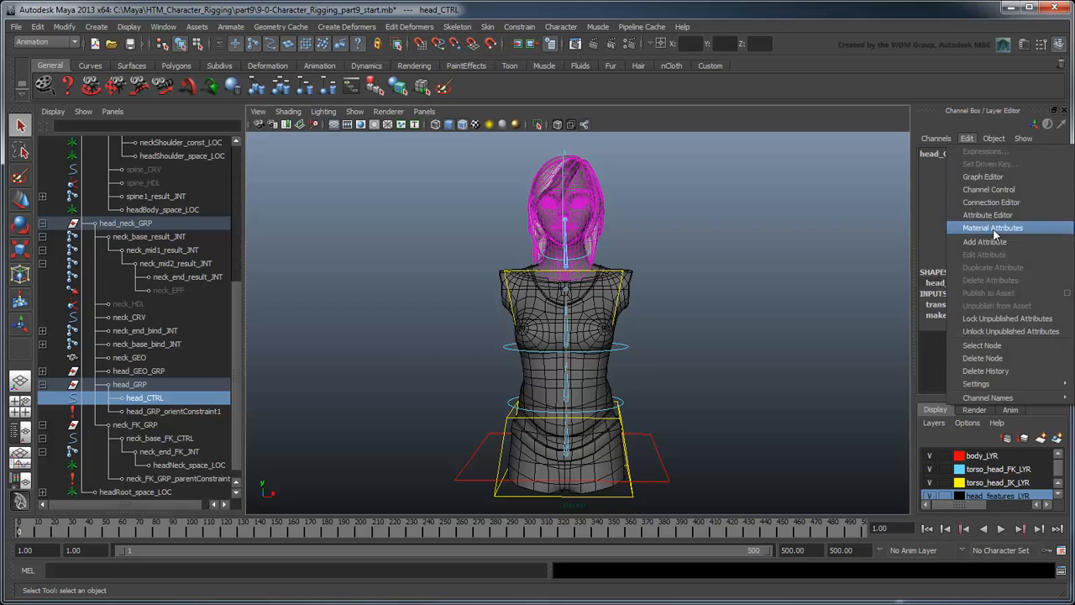
click(985, 242)
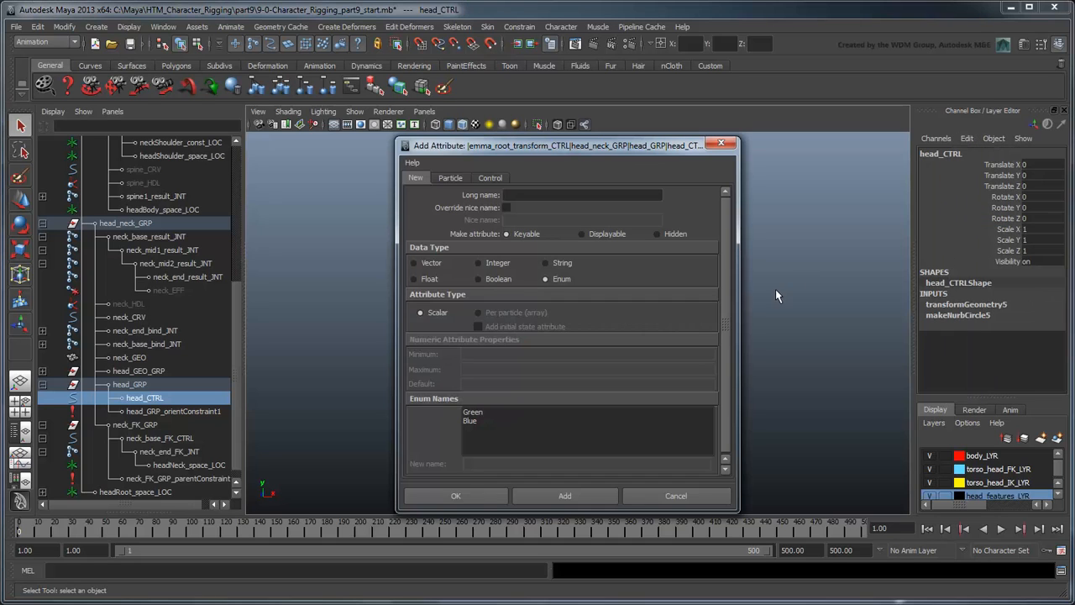
text(rotationSpace)
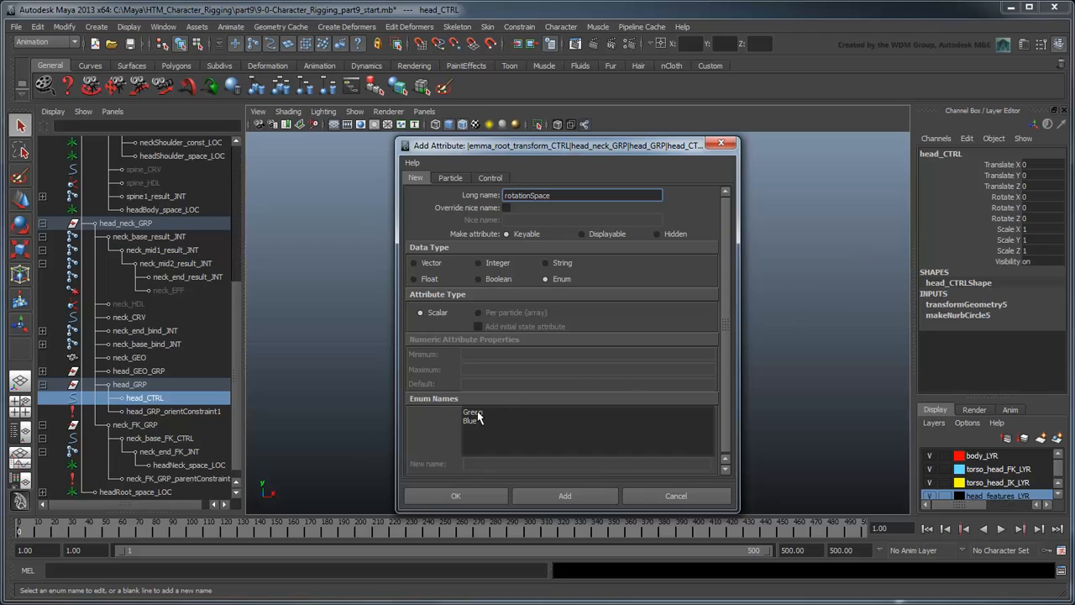
click(474, 411)
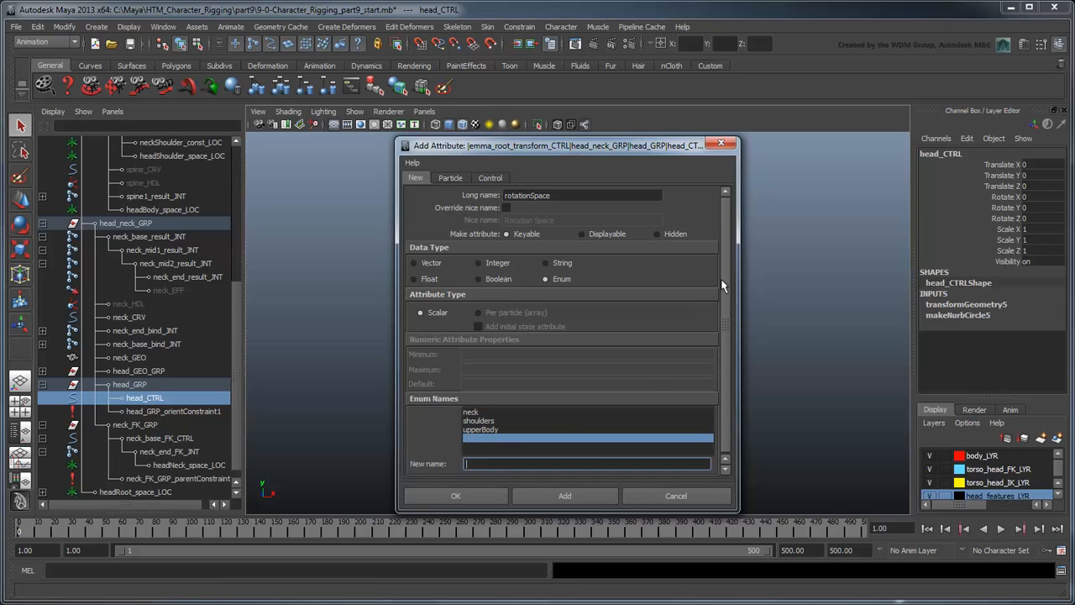
text(root)
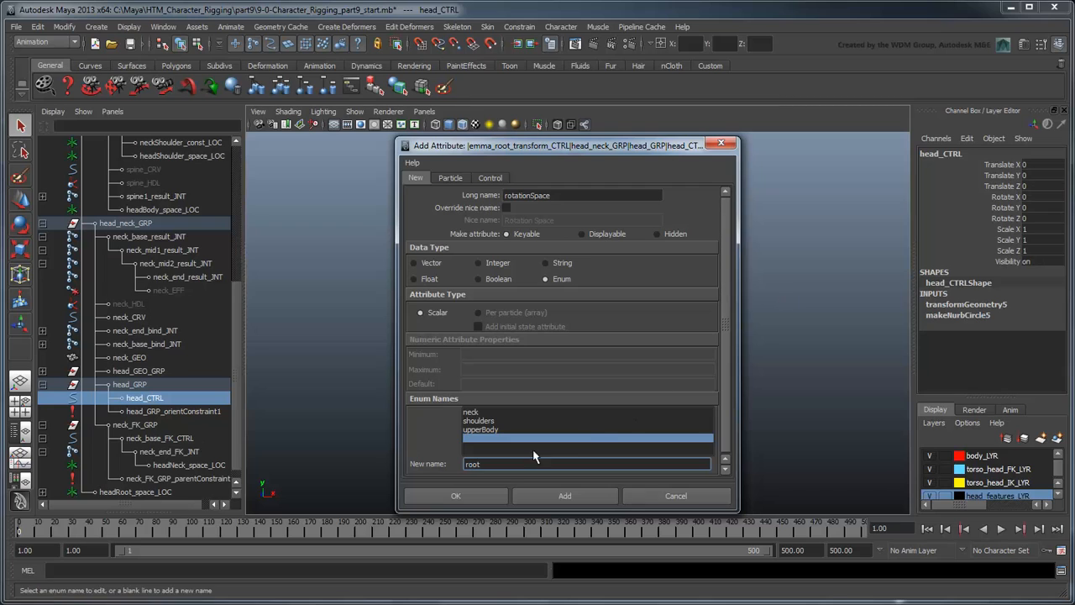
click(455, 495)
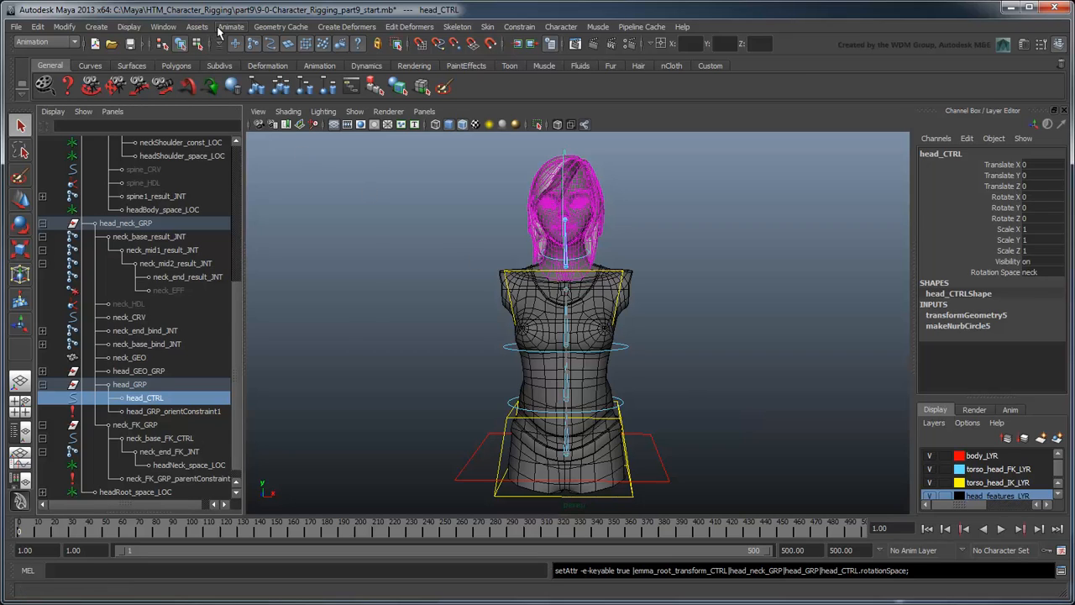
- Load head_CTRL as driver and head_GRP_orientConstraint1 as driven in Set Driven Key
click(230, 27)
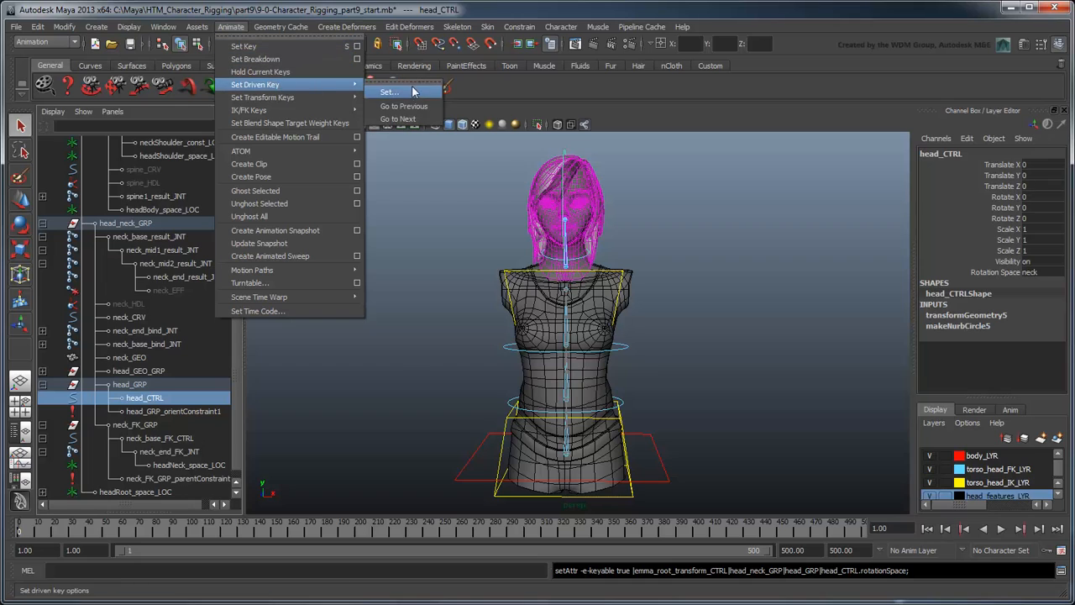
click(390, 91)
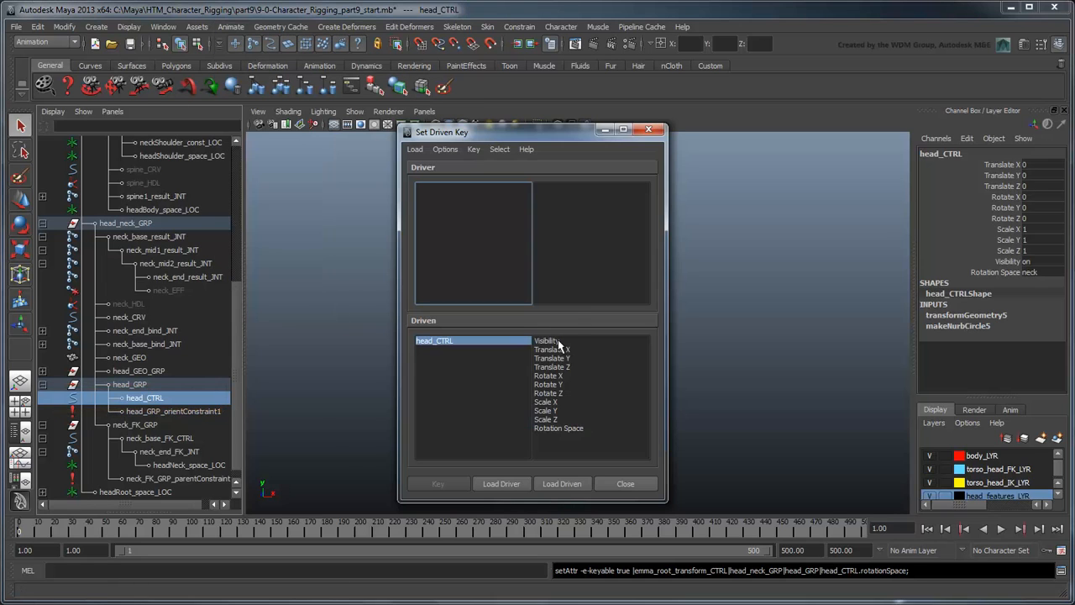
click(501, 484)
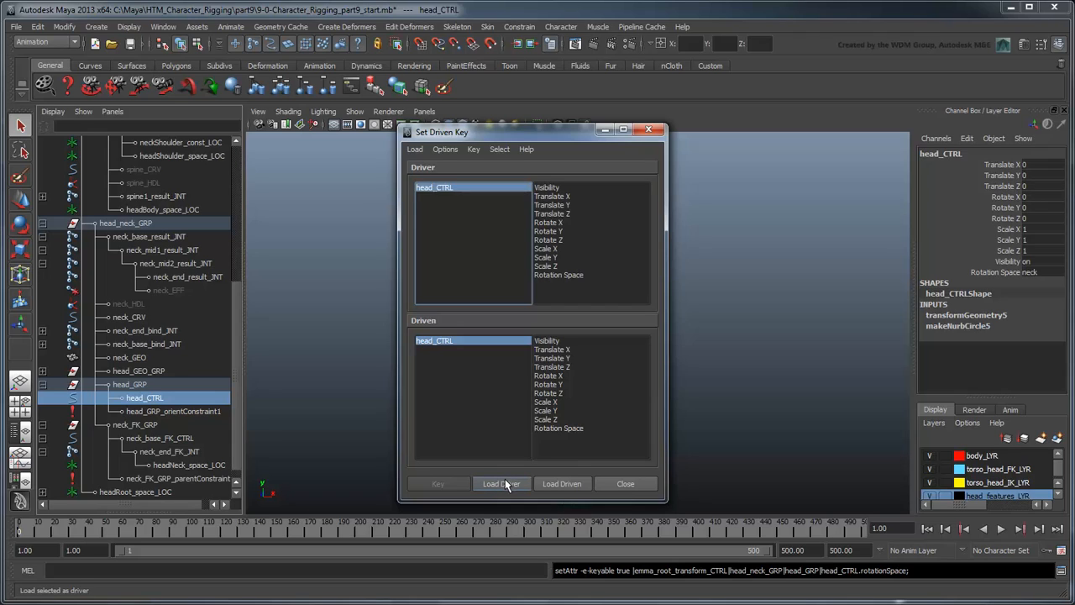
mouse_move(215, 420)
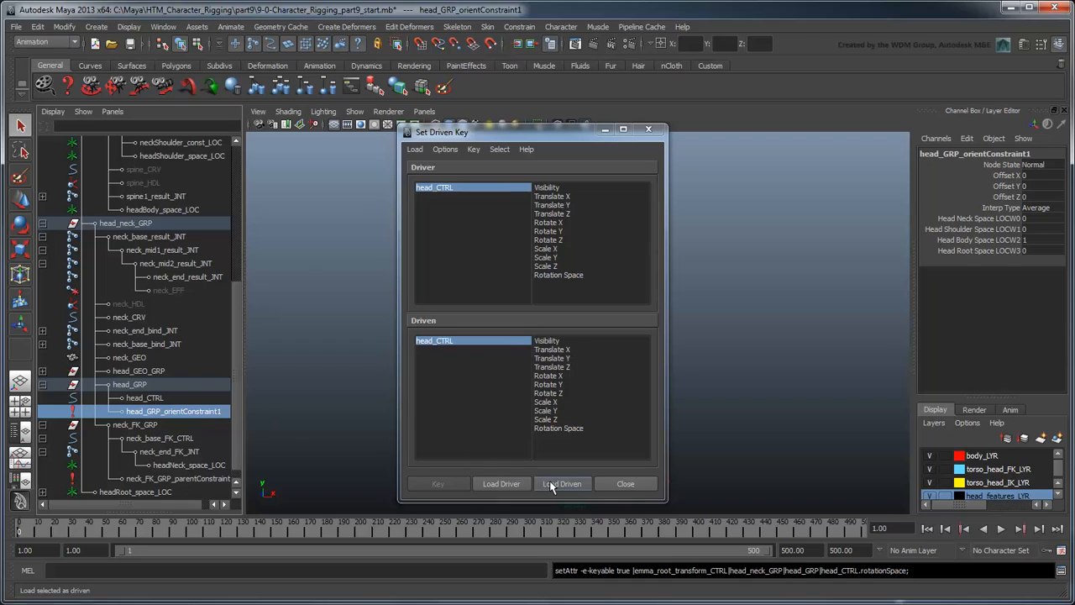
click(561, 484)
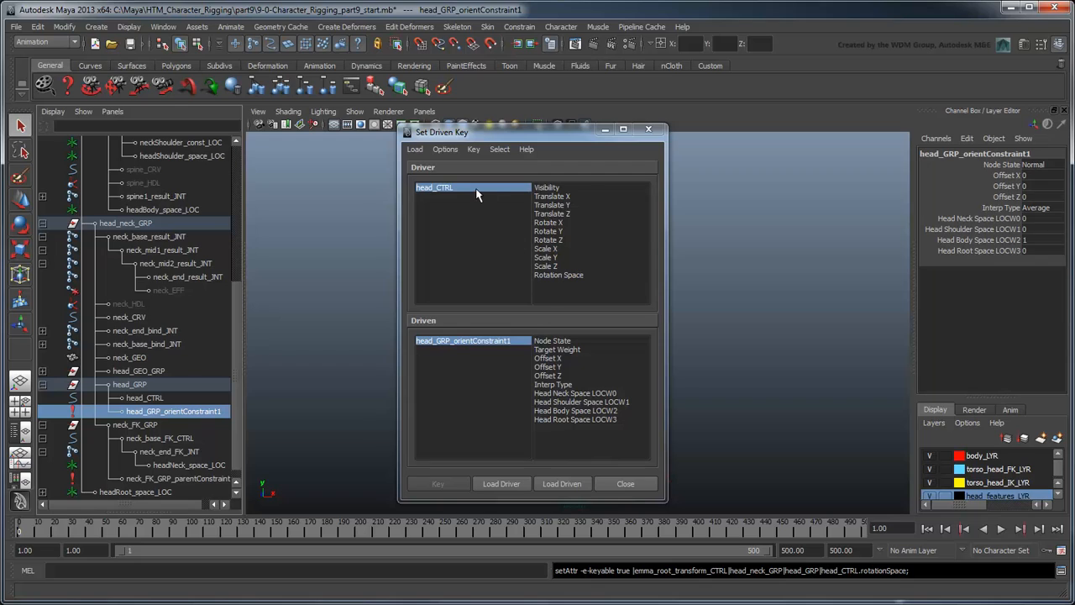
- Pair rotationSpace with the orient constraint's four space weights as driven attributes
click(558, 276)
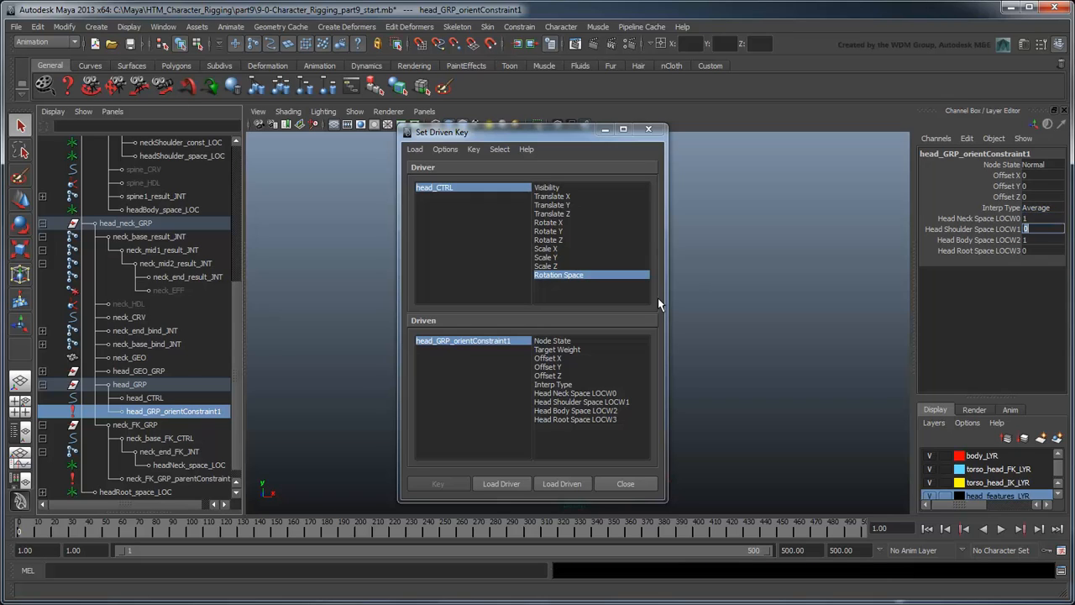
click(1041, 238)
text(0)
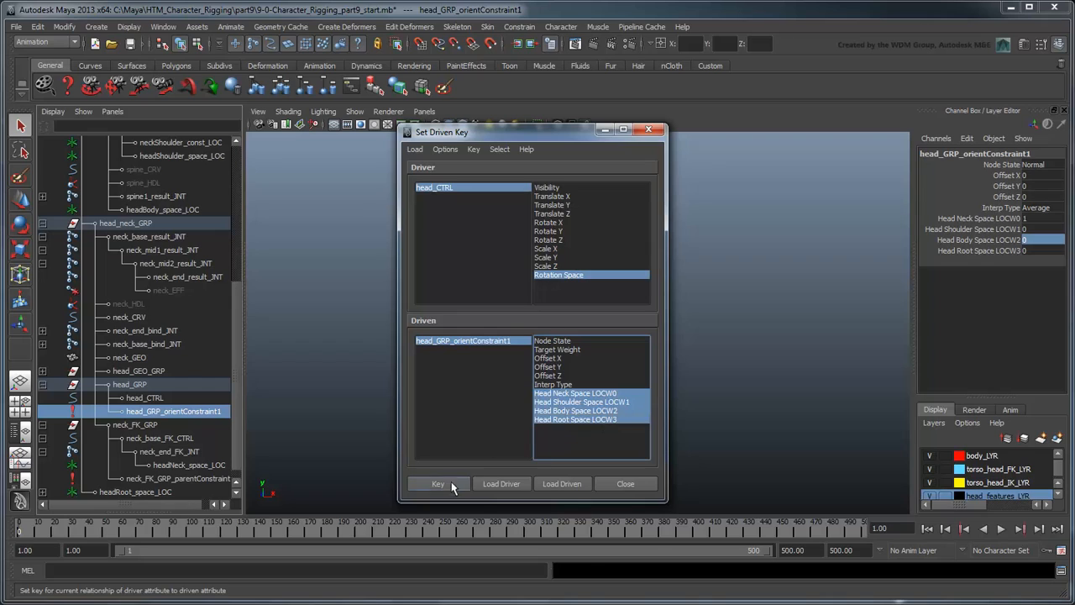
- Key each Rotation Space option so its matching orient-constraint weight is 1 and the others 0
click(437, 484)
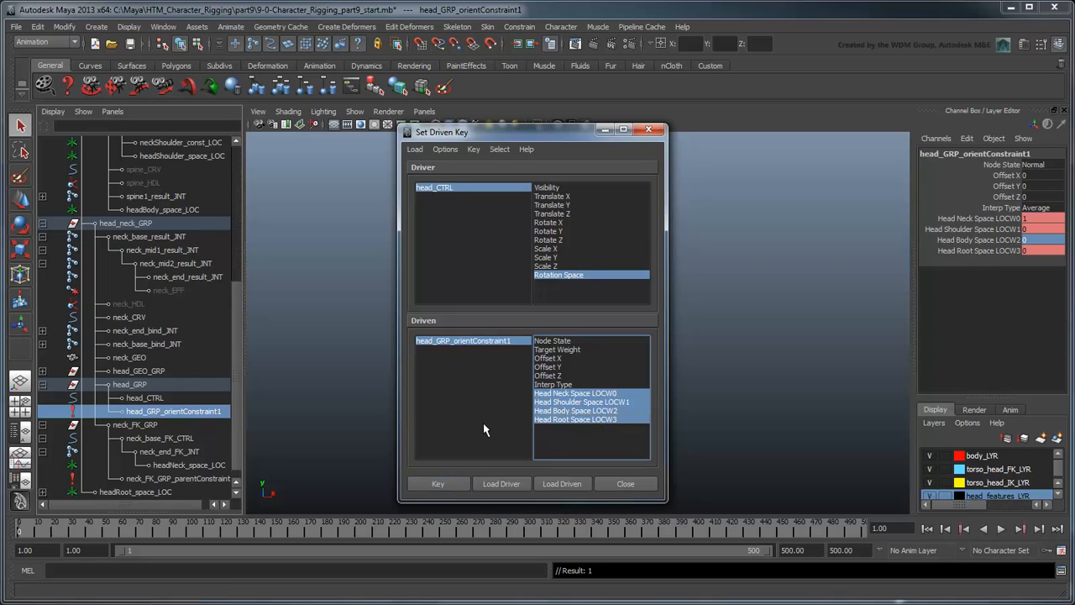
click(144, 396)
text(1)
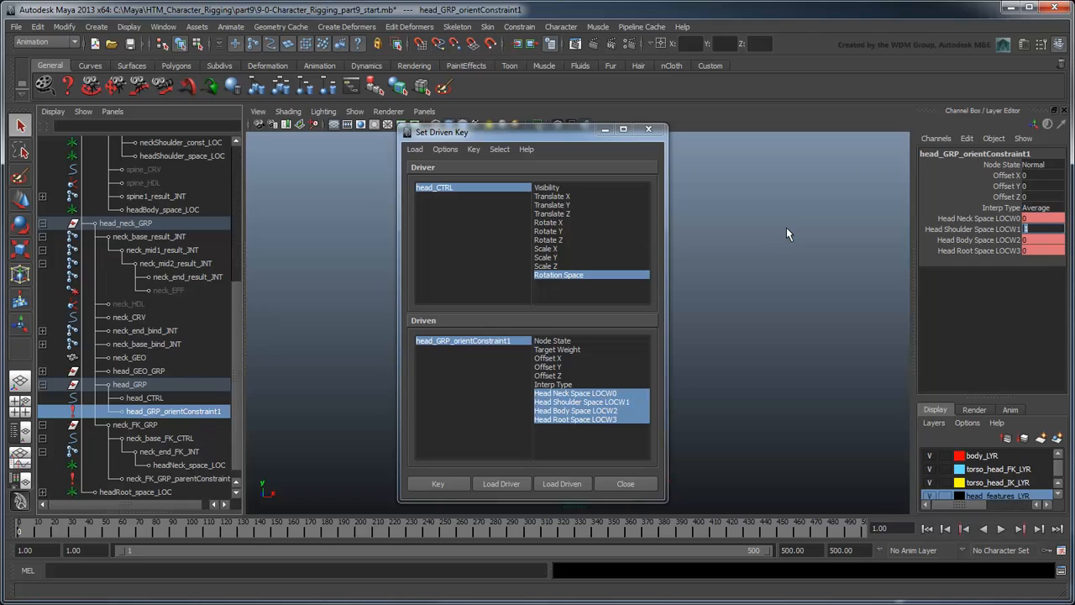
click(437, 483)
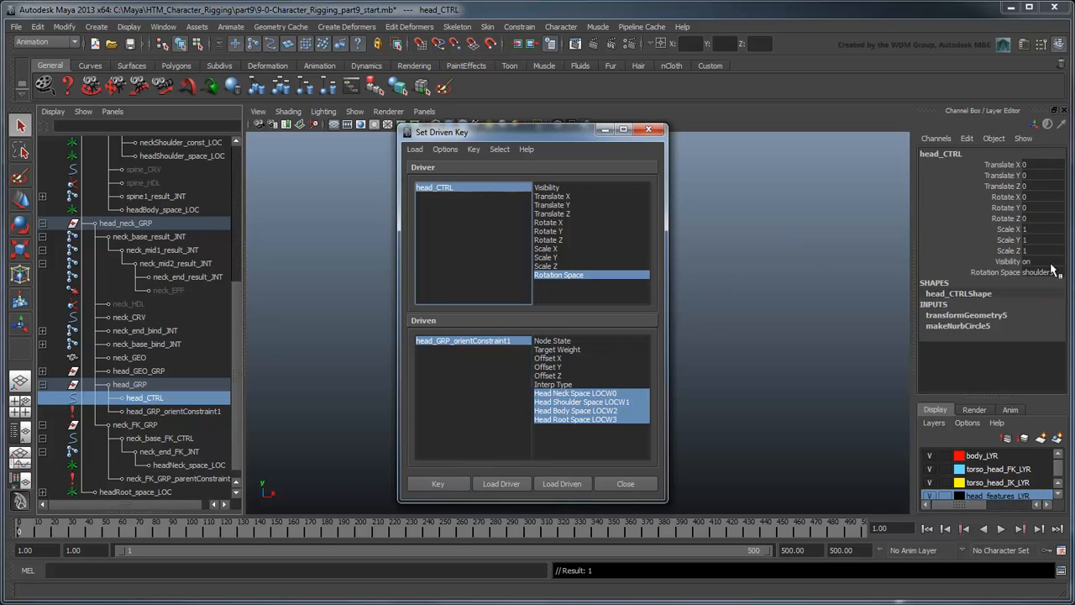
click(174, 409)
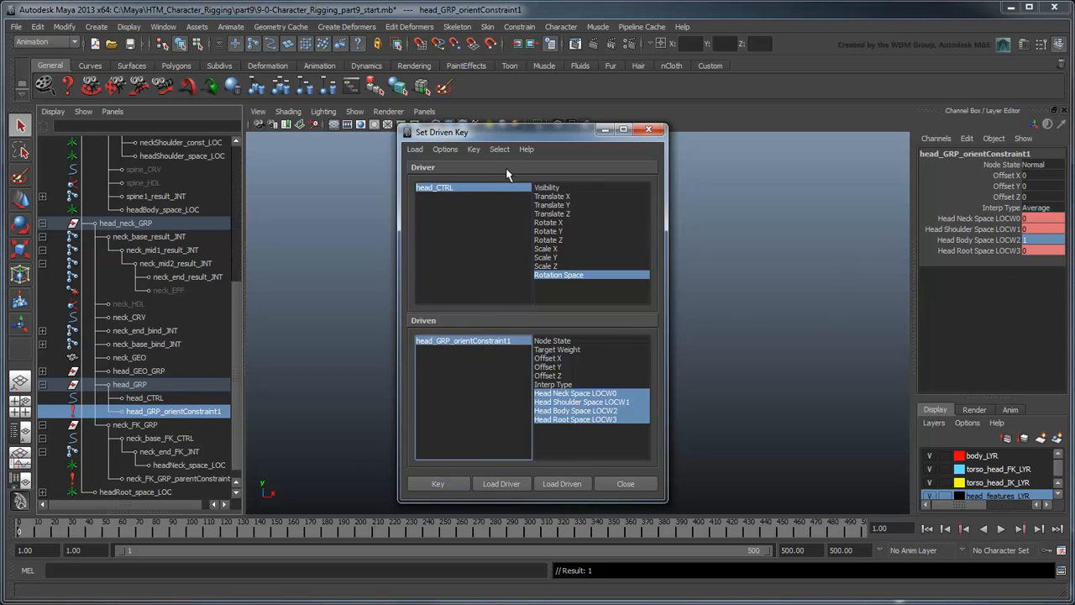
click(144, 397)
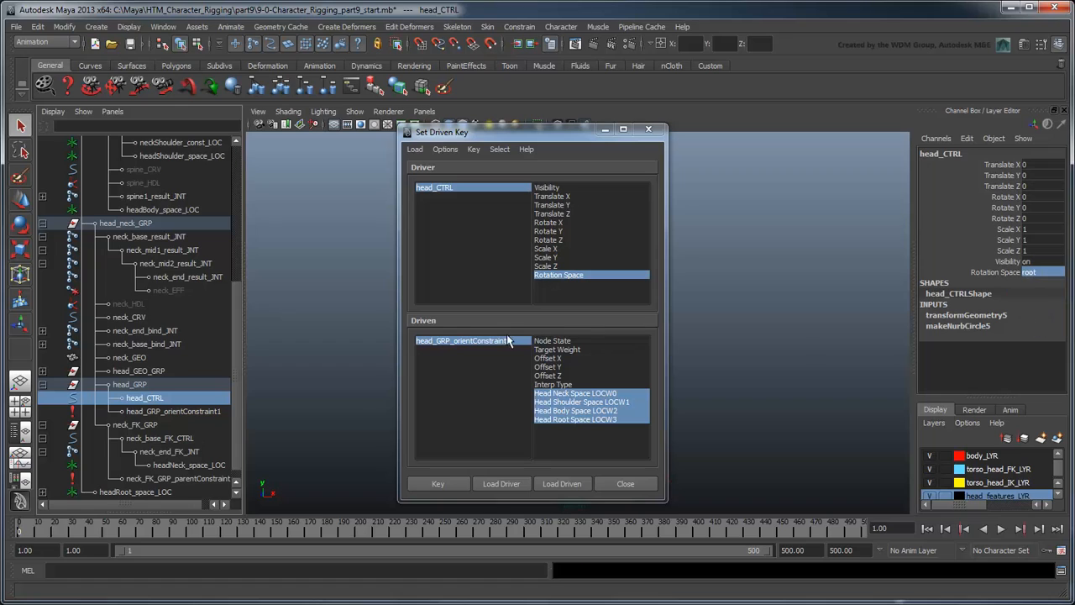
click(173, 410)
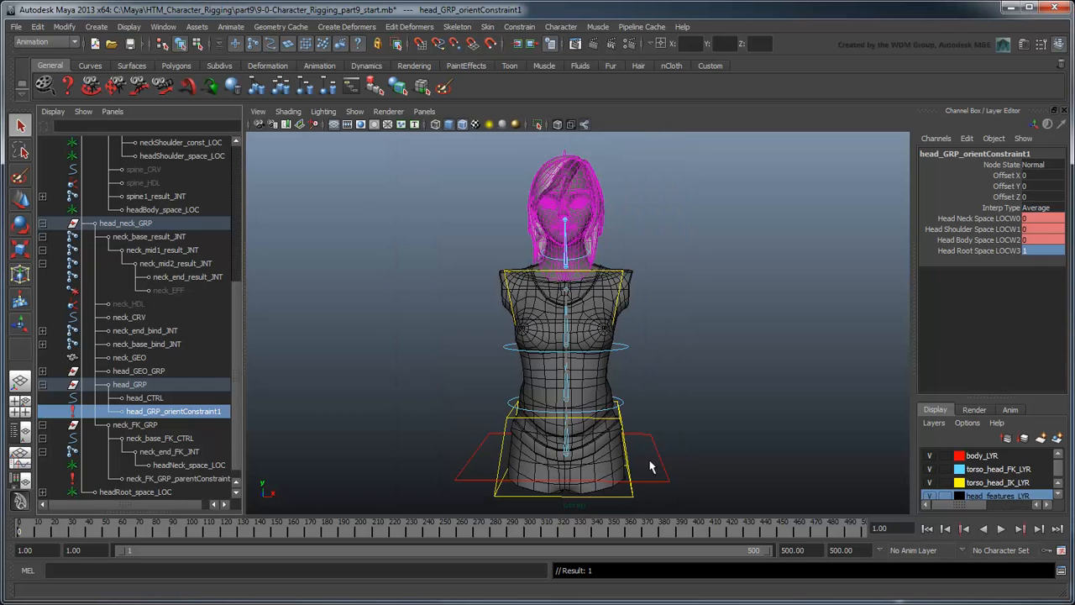
click(144, 397)
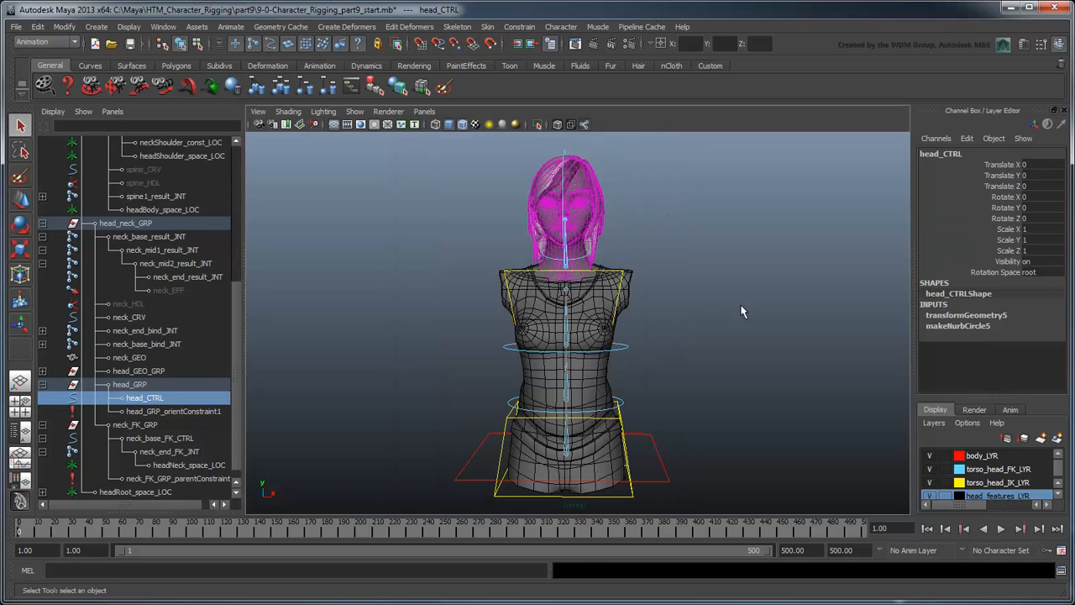
click(1029, 272)
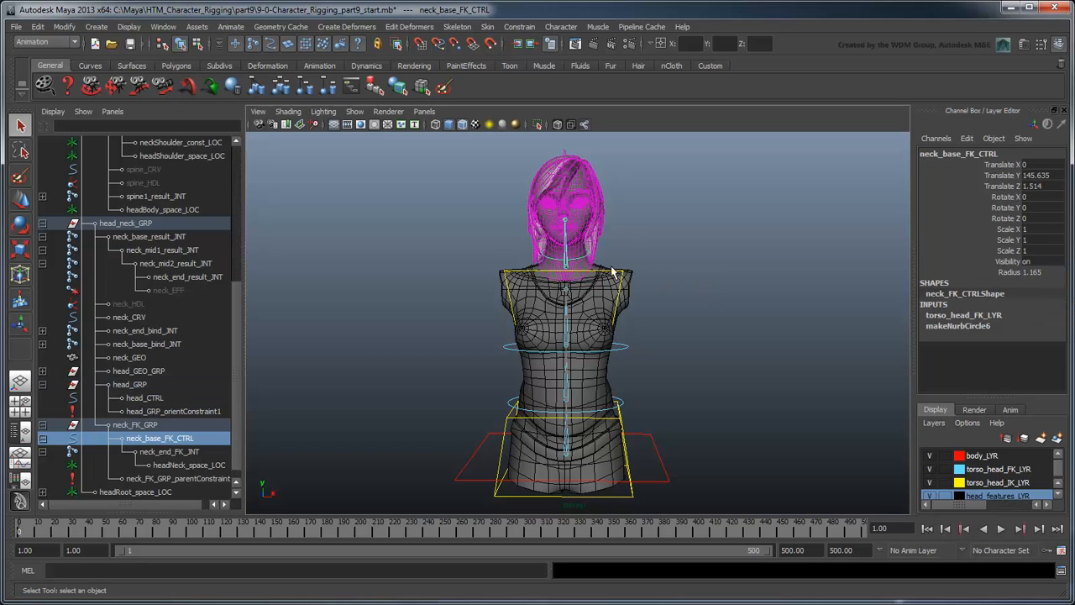
drag(613, 272, 554, 277)
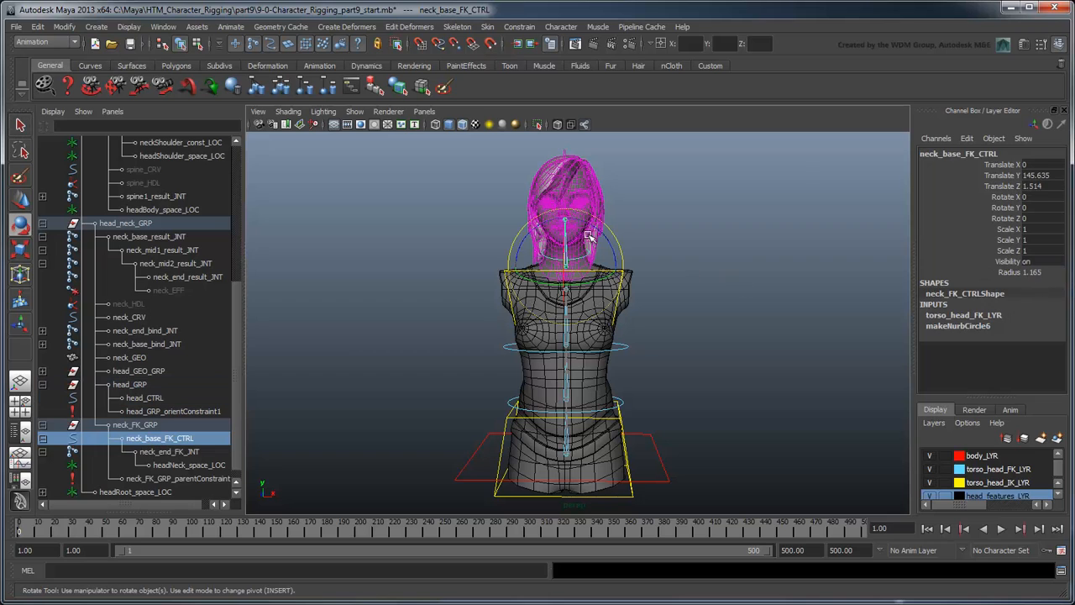
drag(588, 235, 625, 282)
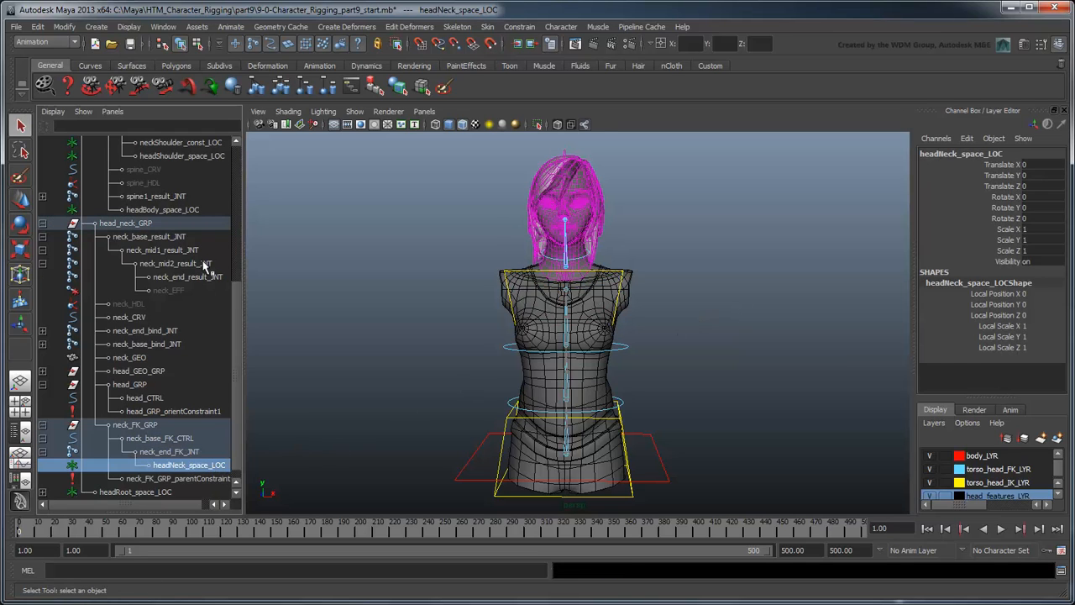
- Point-constrain head_GRP to the four space locators
click(162, 208)
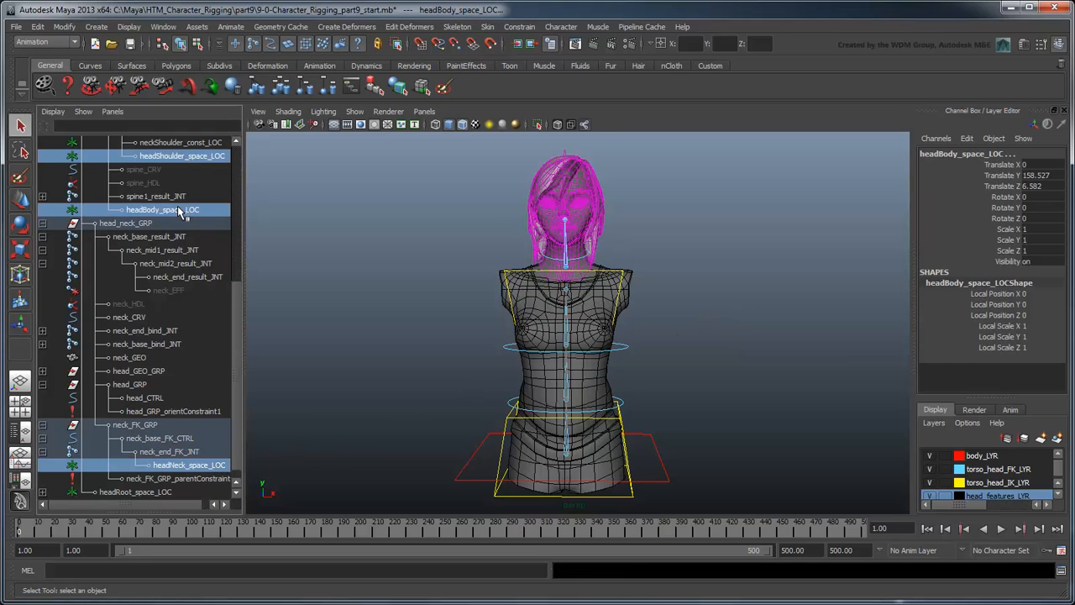
click(134, 491)
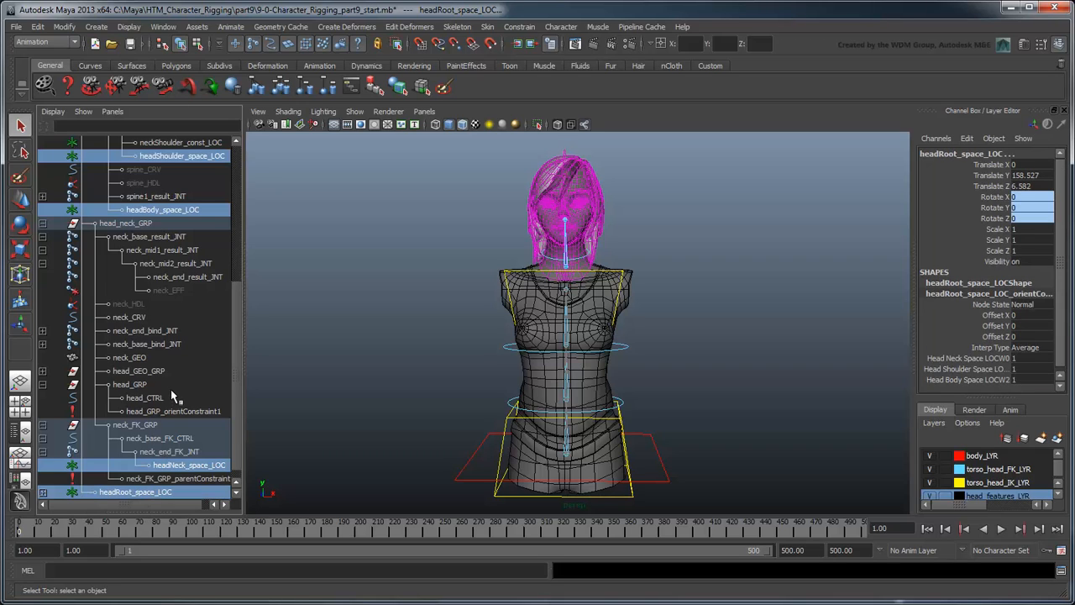
click(519, 27)
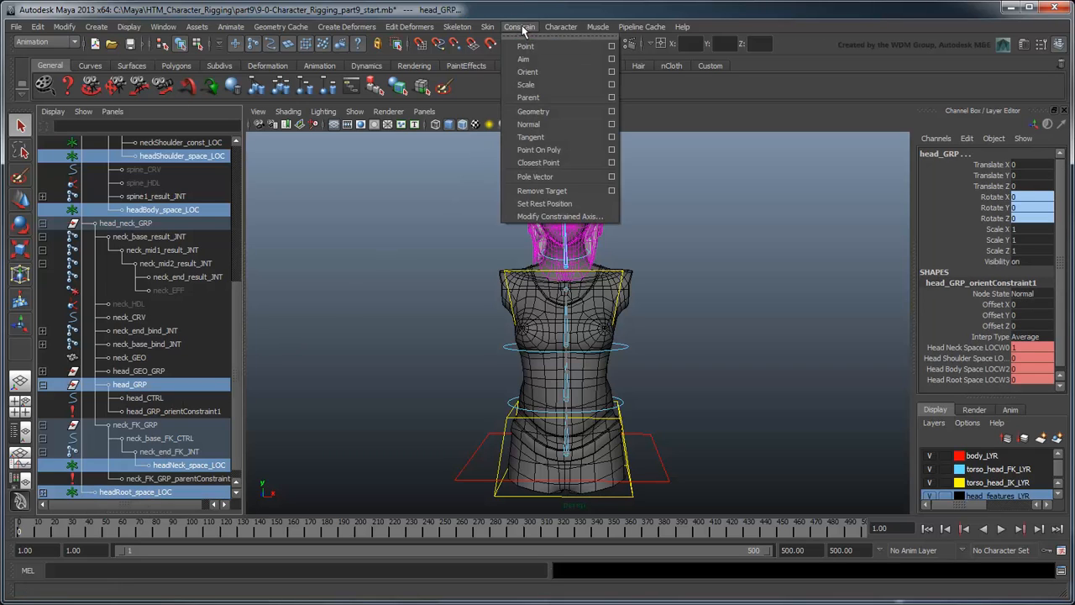
click(524, 47)
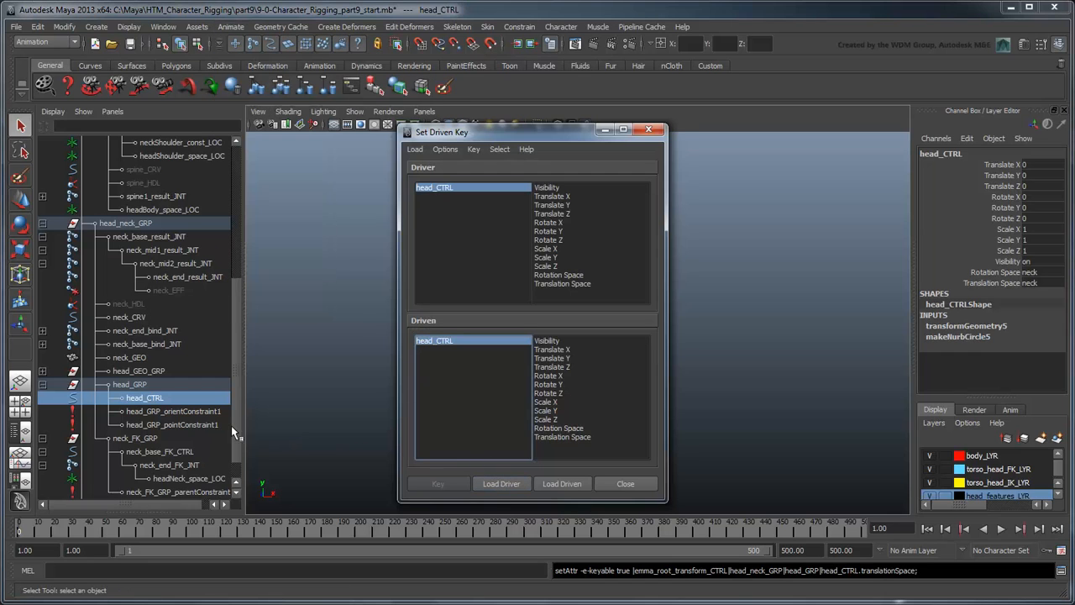
- Driven-key the point constraint weights to head_CTRL's Translation Space
click(172, 424)
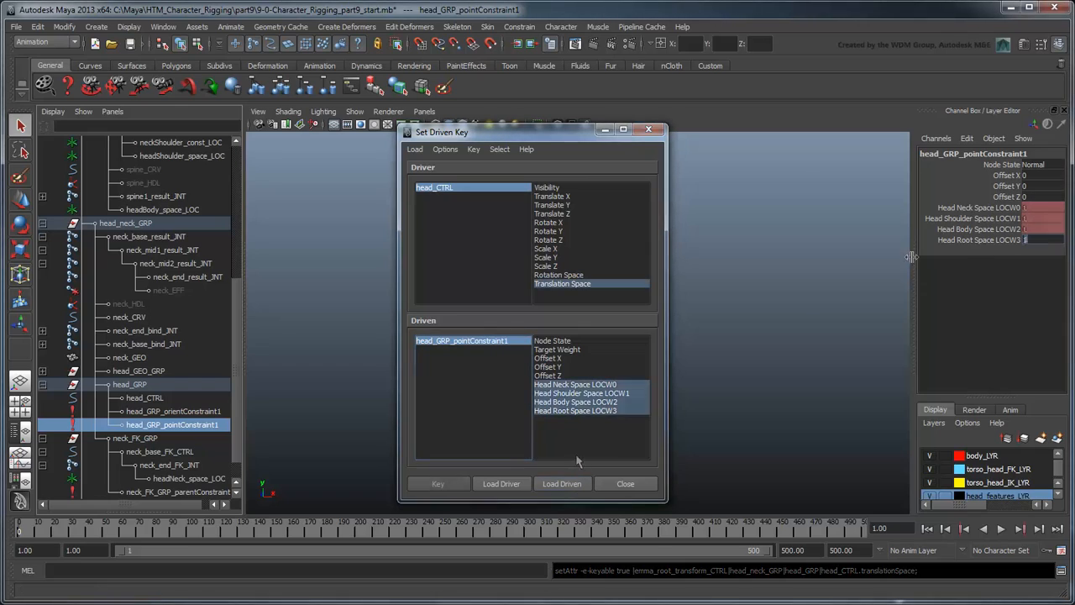
click(437, 484)
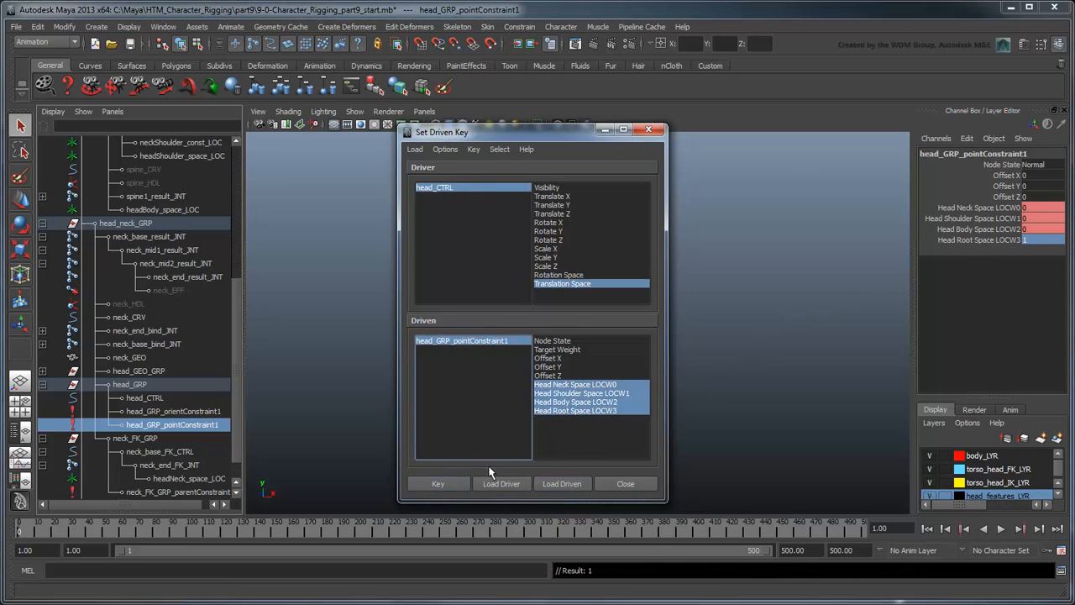
click(625, 483)
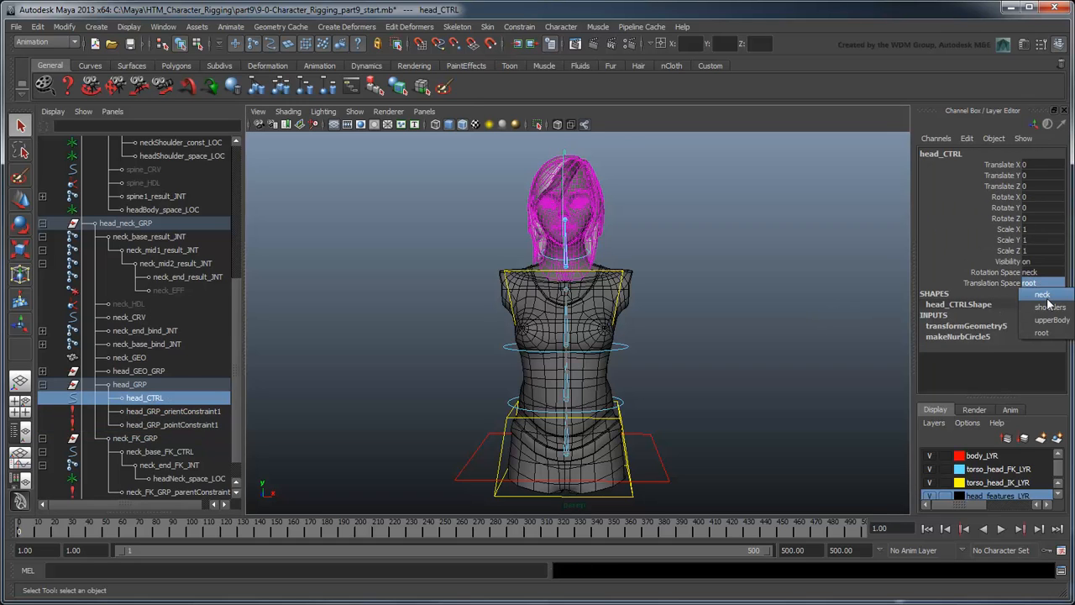
- Switch head_CTRL's Translation Space and test-rotate shoulder_CTRL and neck_base_FK_CTRL
click(162, 450)
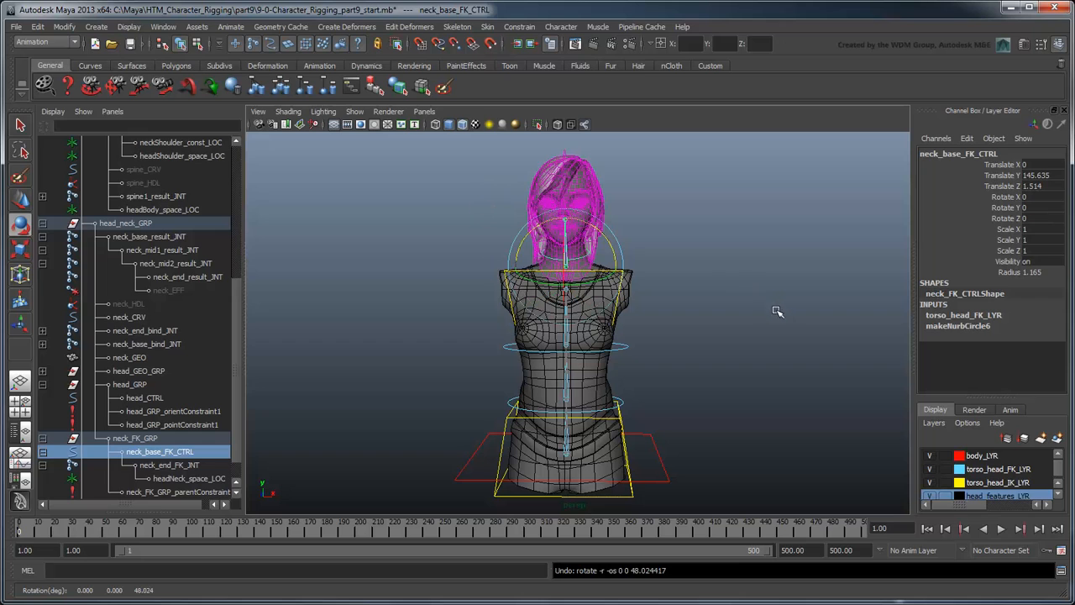
click(144, 396)
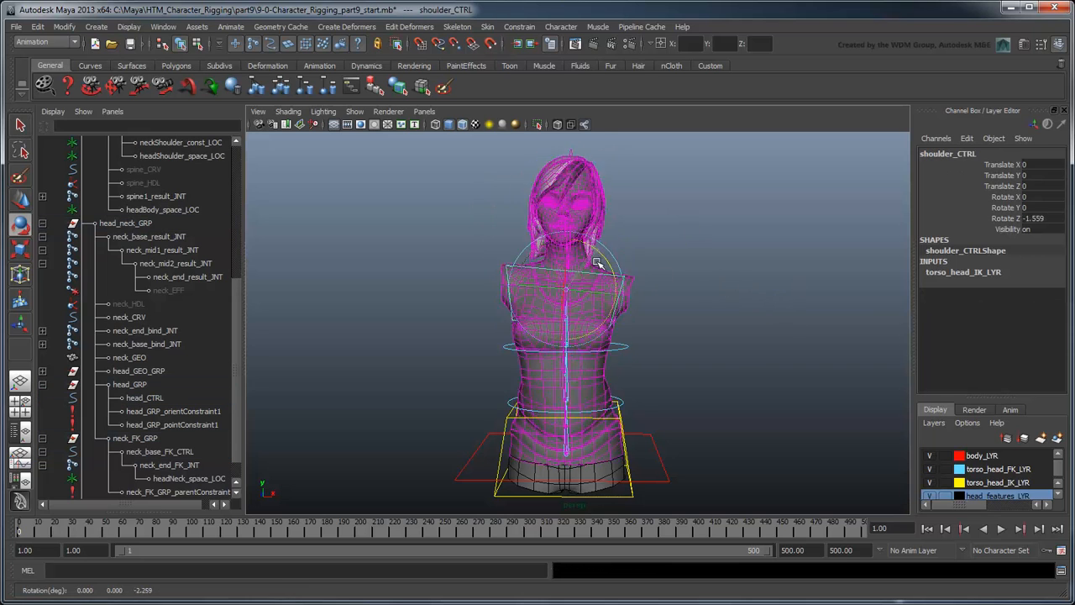
click(603, 420)
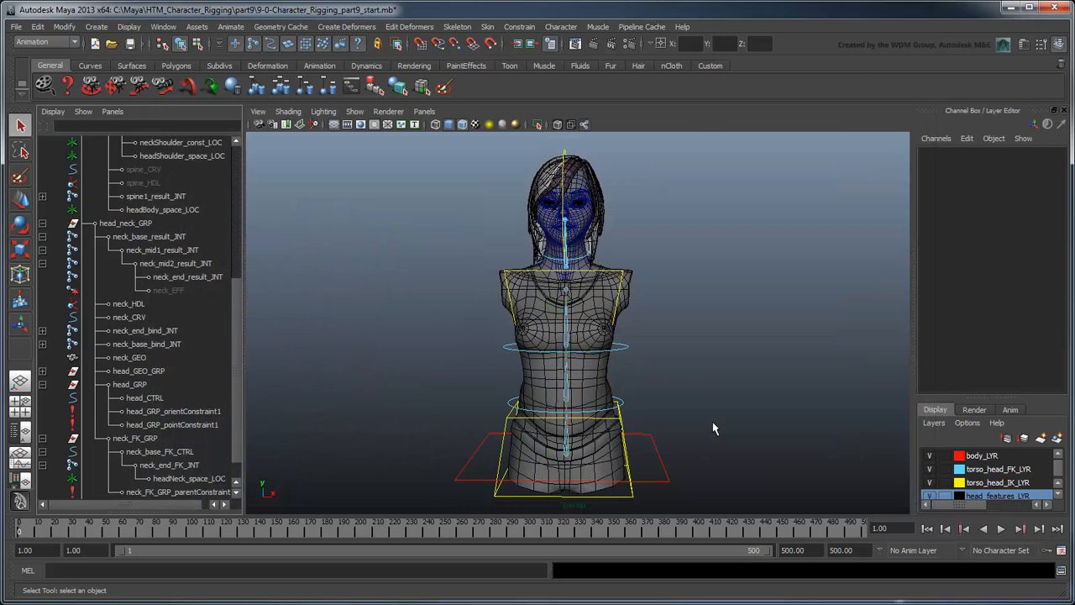
- Hide the shoulder constraint and space locators
click(180, 141)
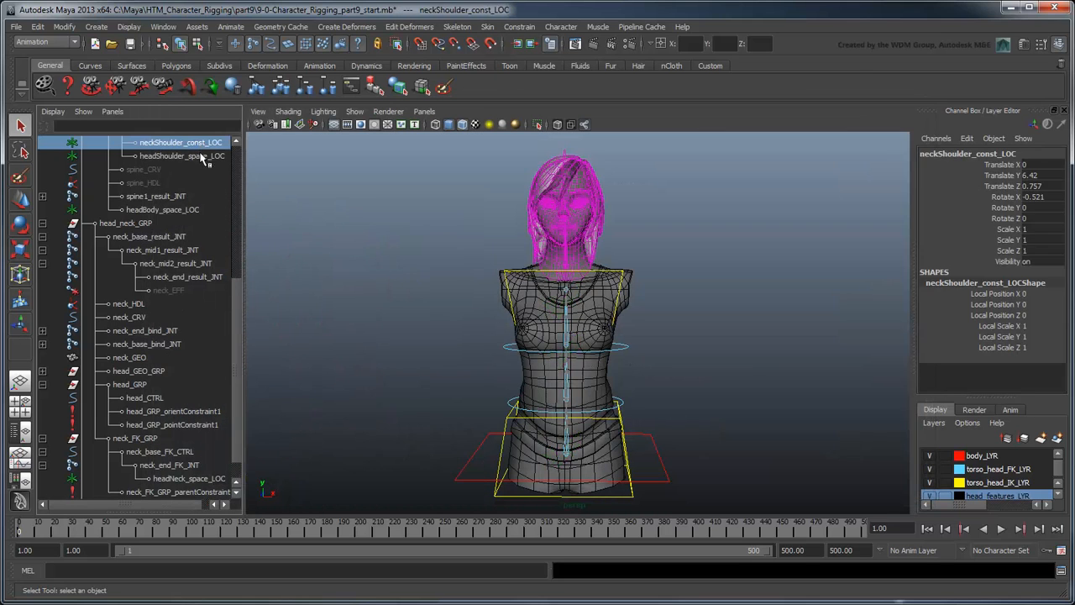
click(161, 208)
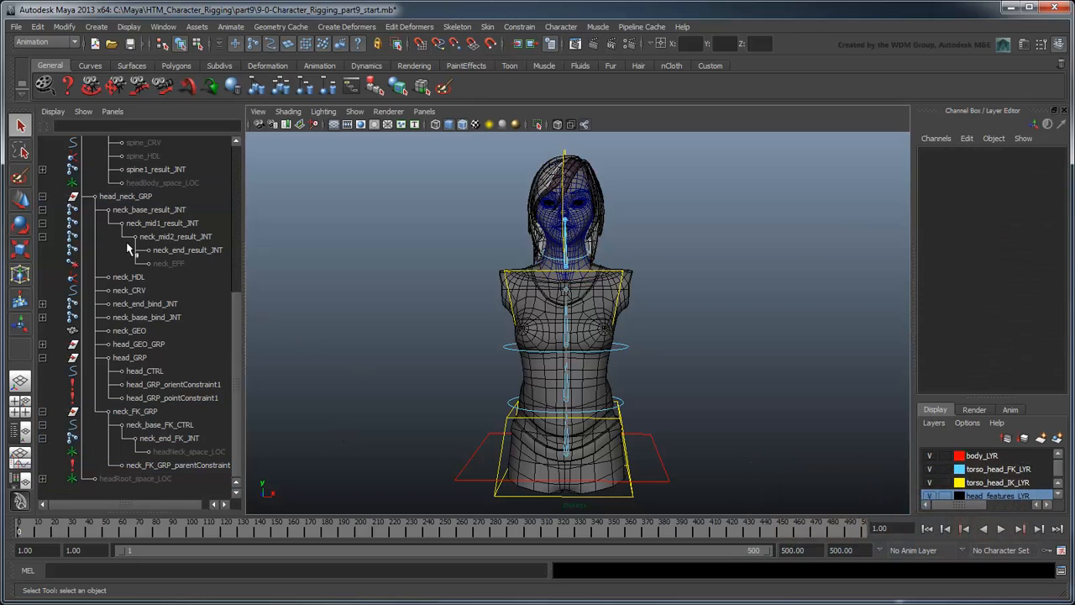
click(148, 262)
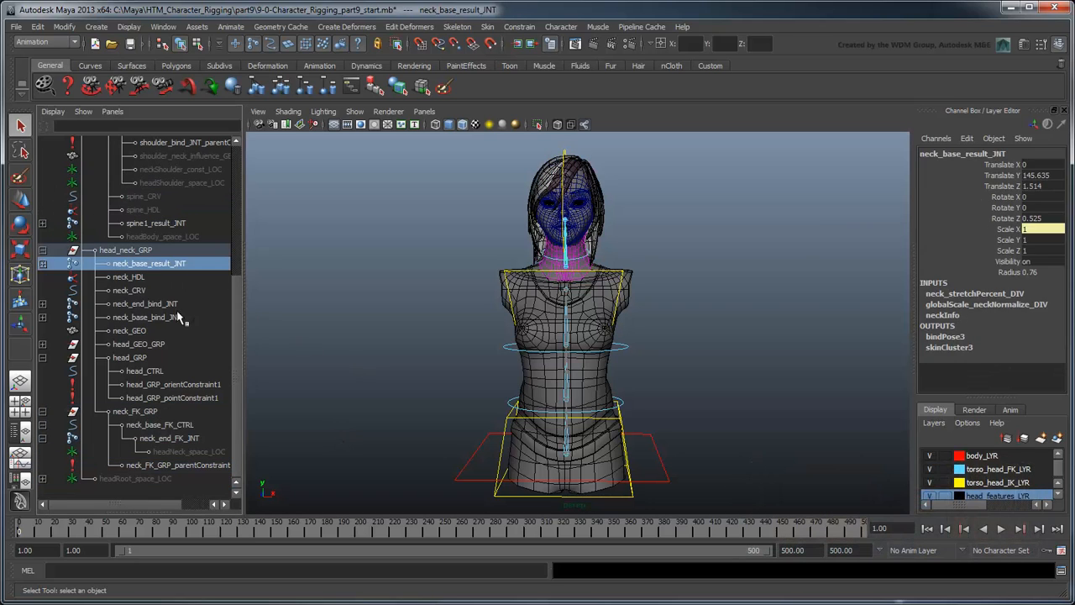
- Group the neck helper nodes and head_GEO_GRP as DO_NOT_TOUCH_GRP
click(148, 315)
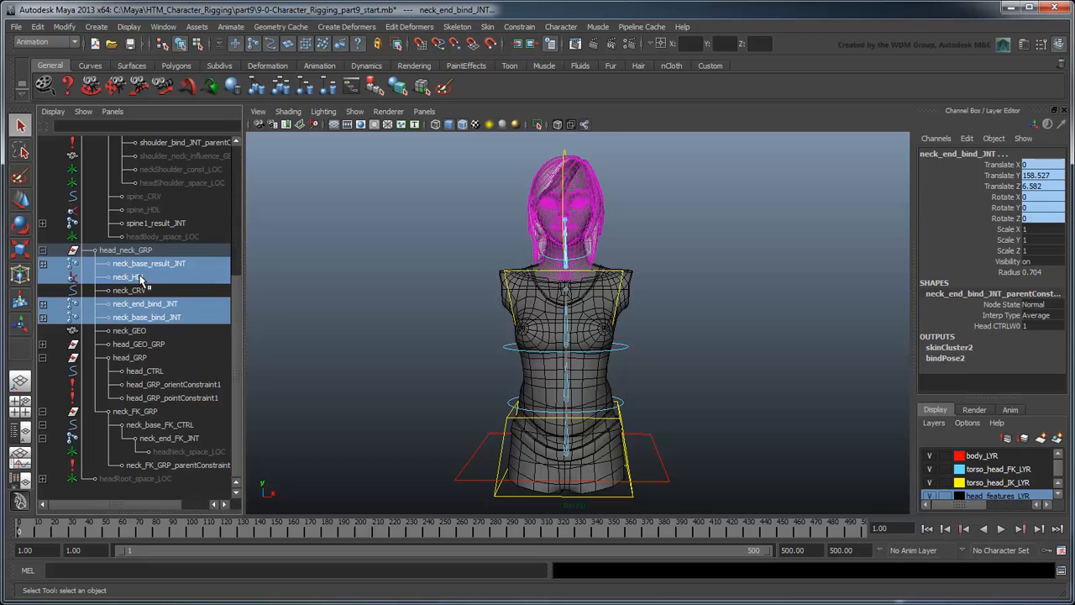
click(131, 289)
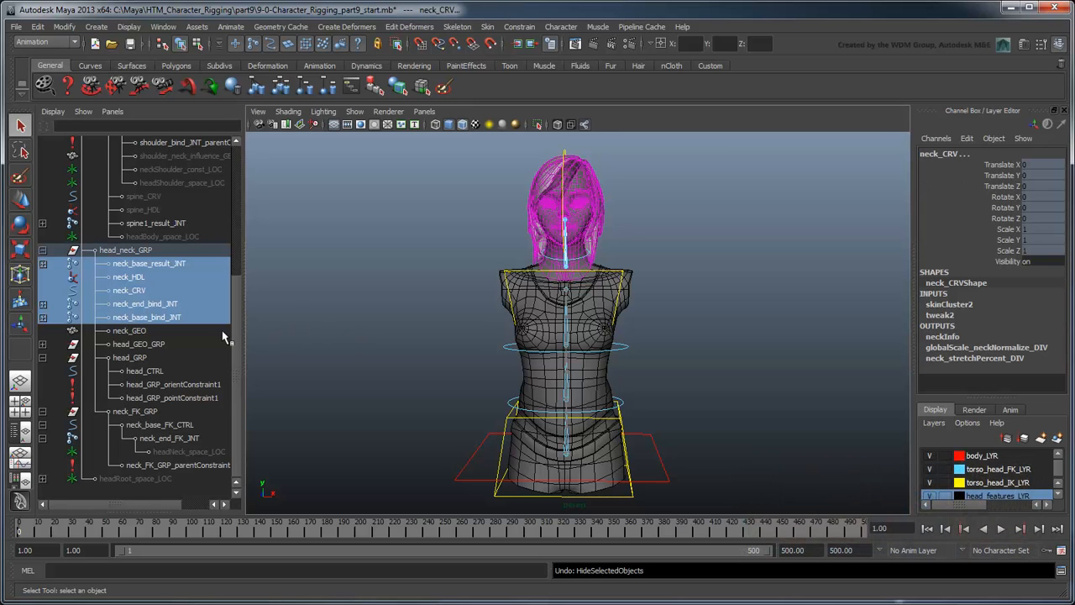
click(131, 343)
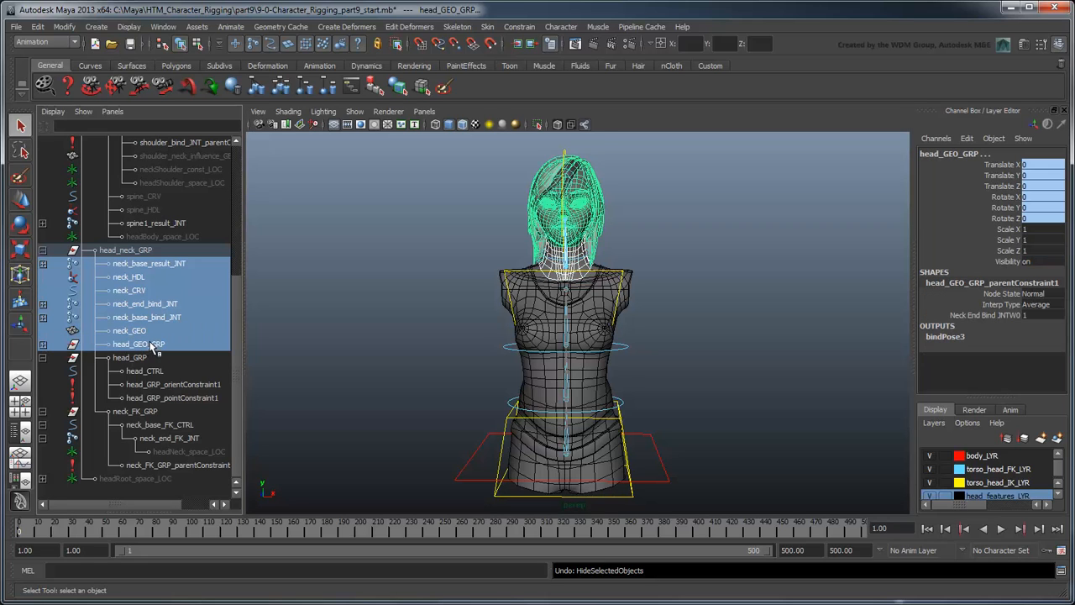
key(ctrl+g)
text(DO_NOT_TOUCH_GRP)
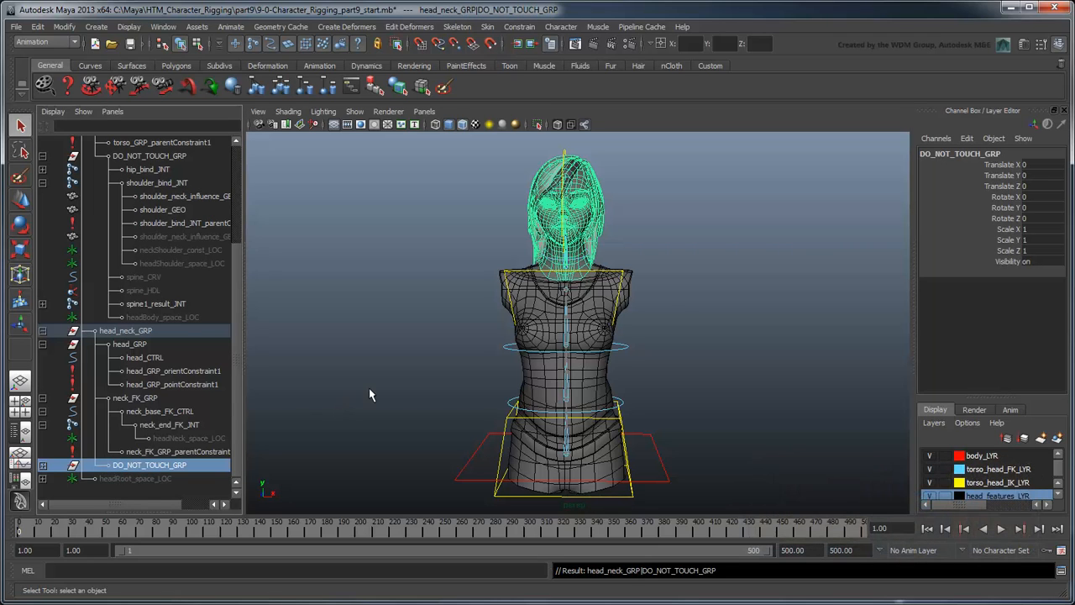
- Lock and hide neck_base_FK_CTRL's translate and scale channels
click(144, 356)
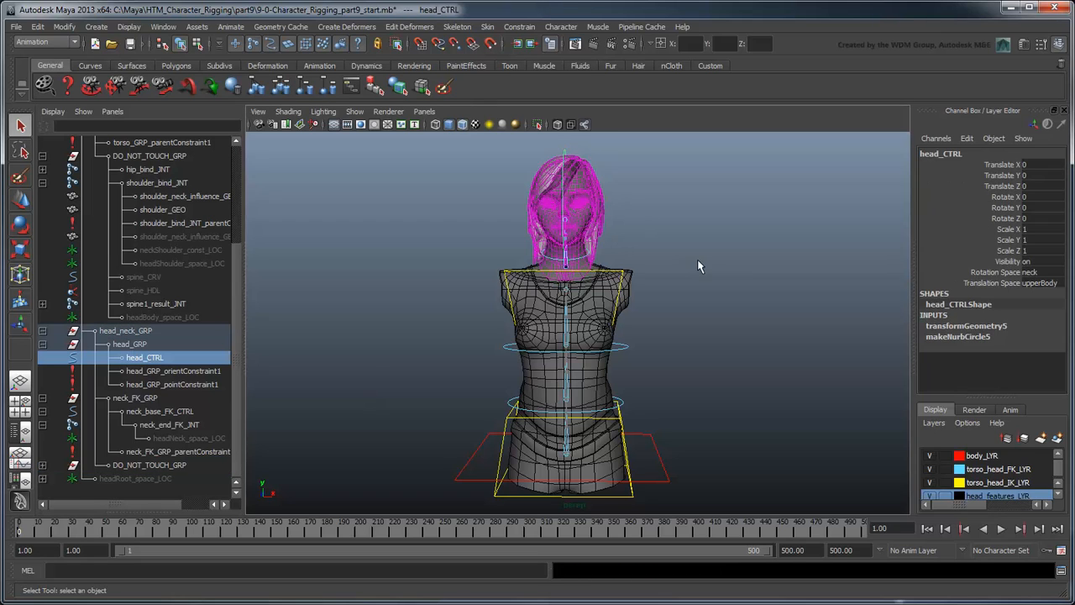
click(1008, 238)
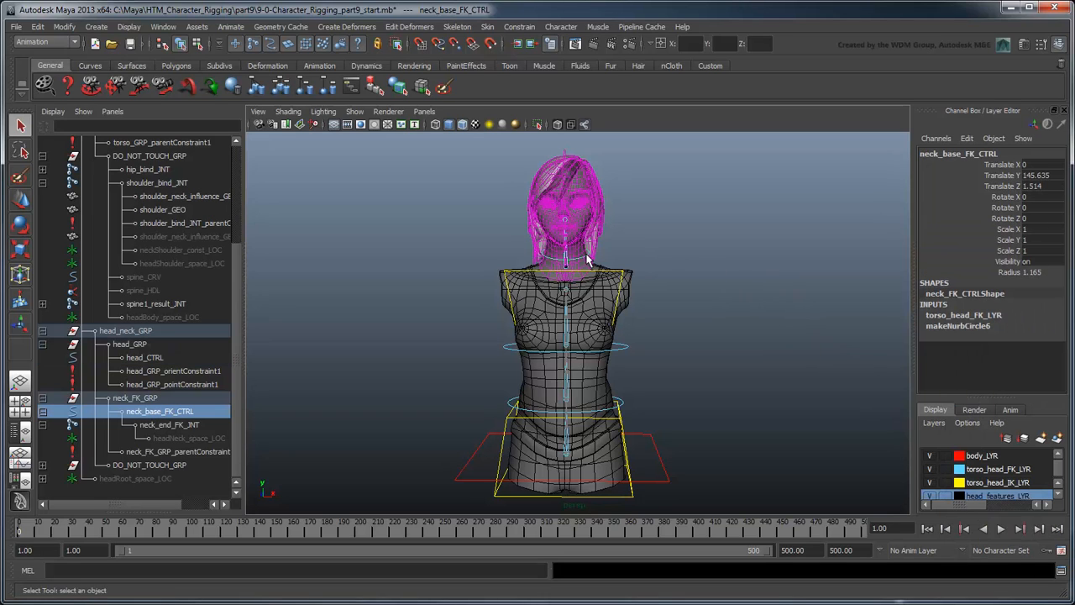
drag(1000, 164, 1000, 185)
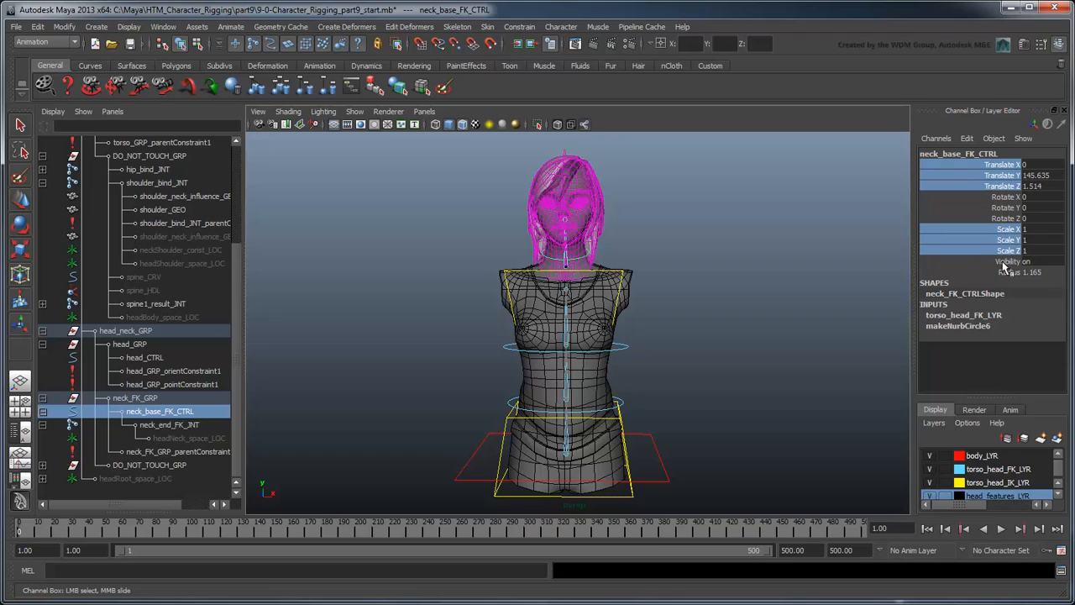
right_click(1001, 261)
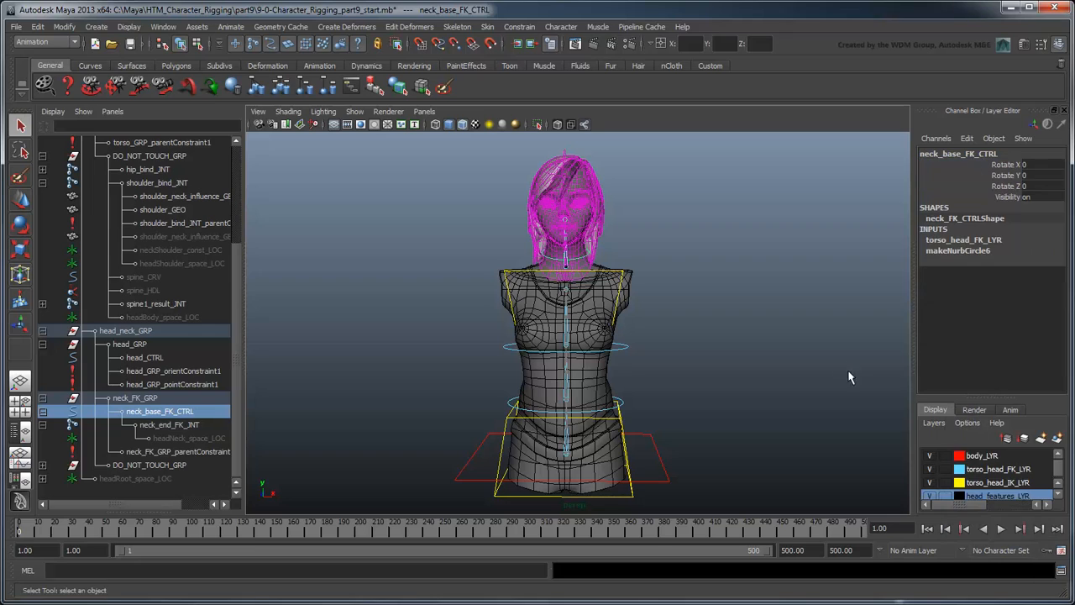
- Lock head_GRP's transform channels
click(131, 343)
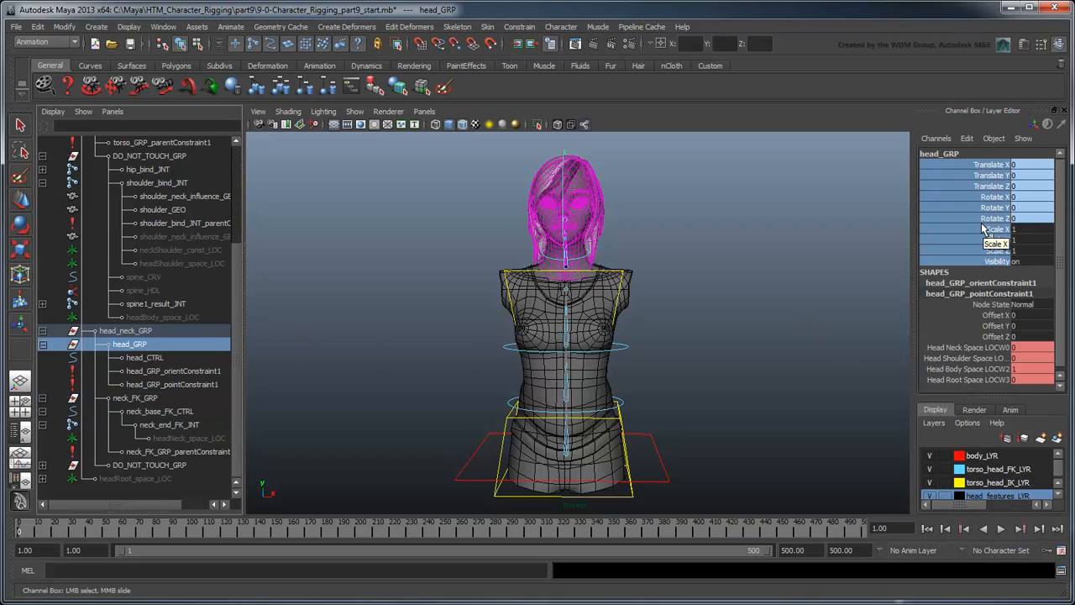
click(135, 397)
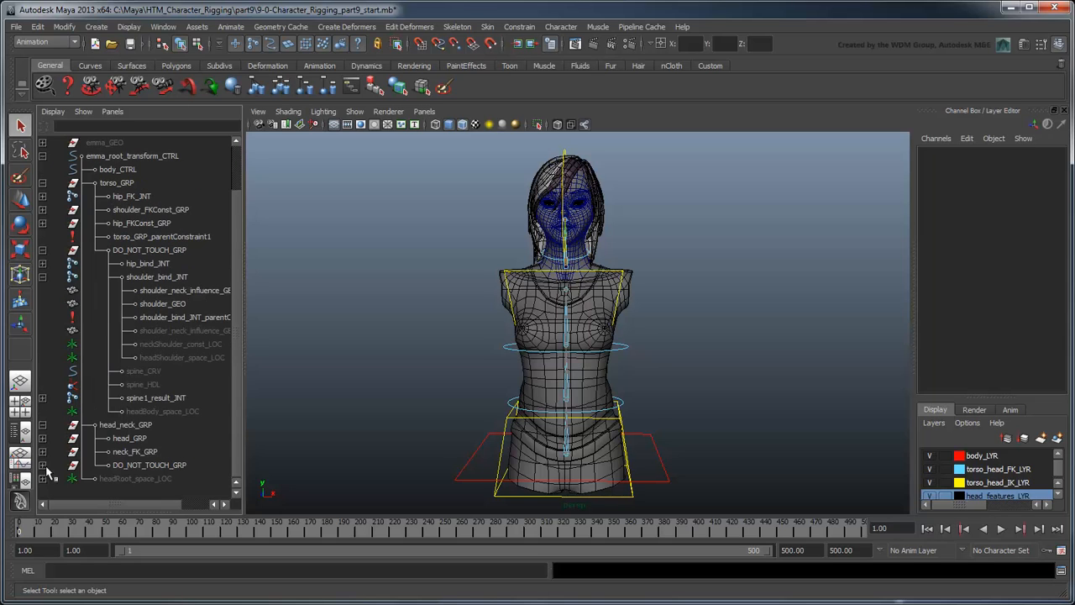
- Add neck_GEO, the head_features_GRP meshes and head_GEO to geo_LYR
scroll(down, 3)
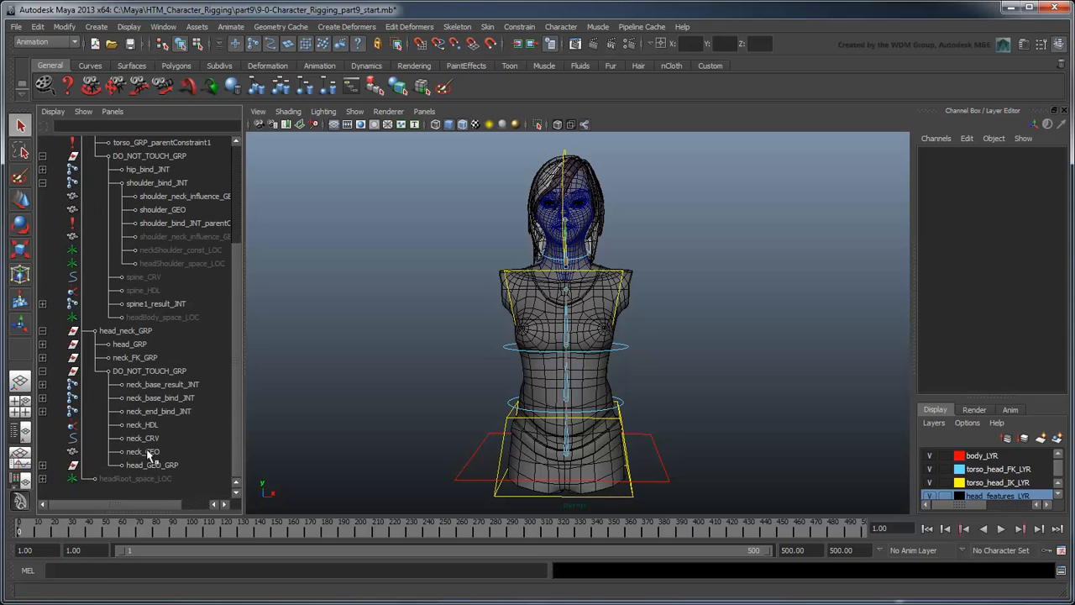
click(143, 450)
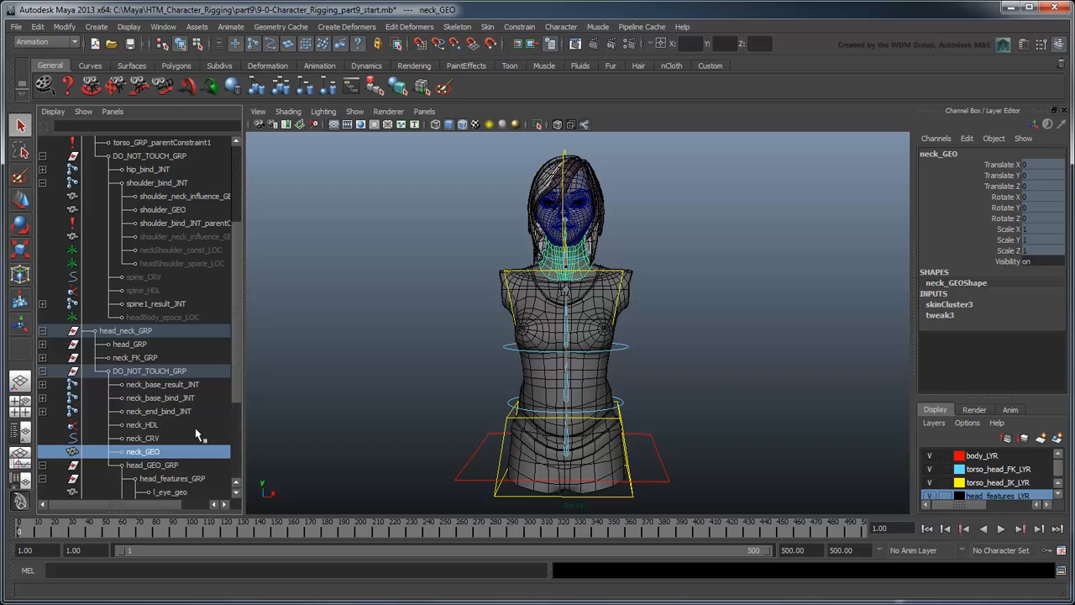
click(171, 343)
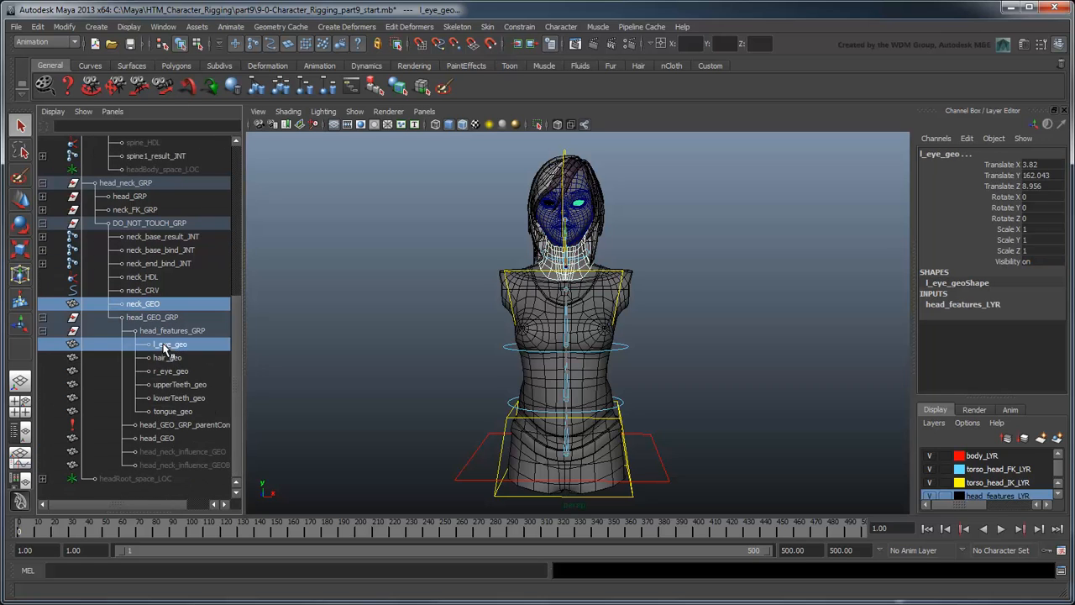
click(178, 397)
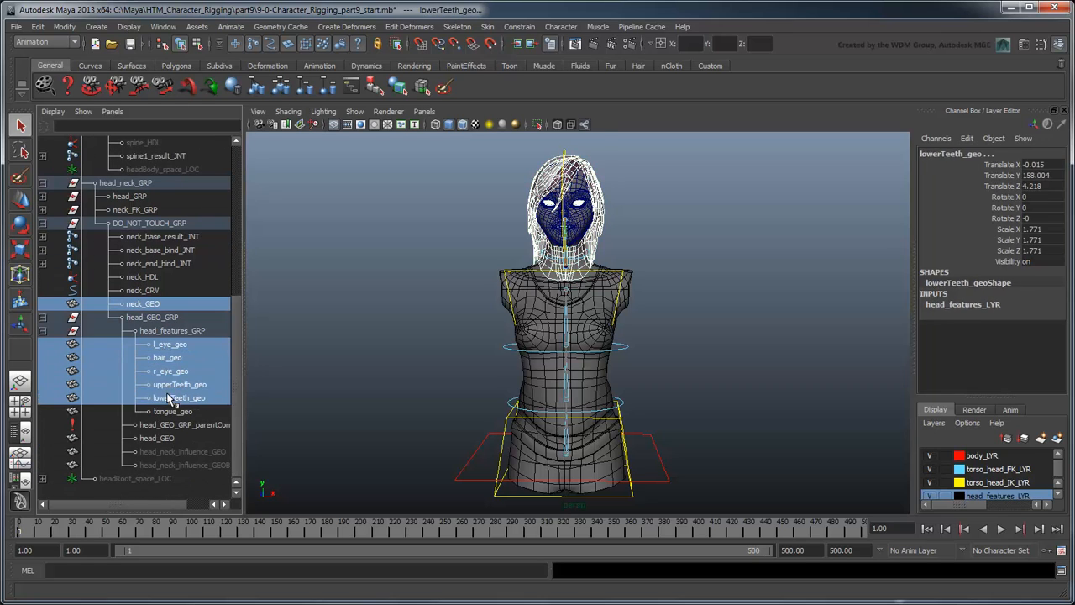
click(157, 436)
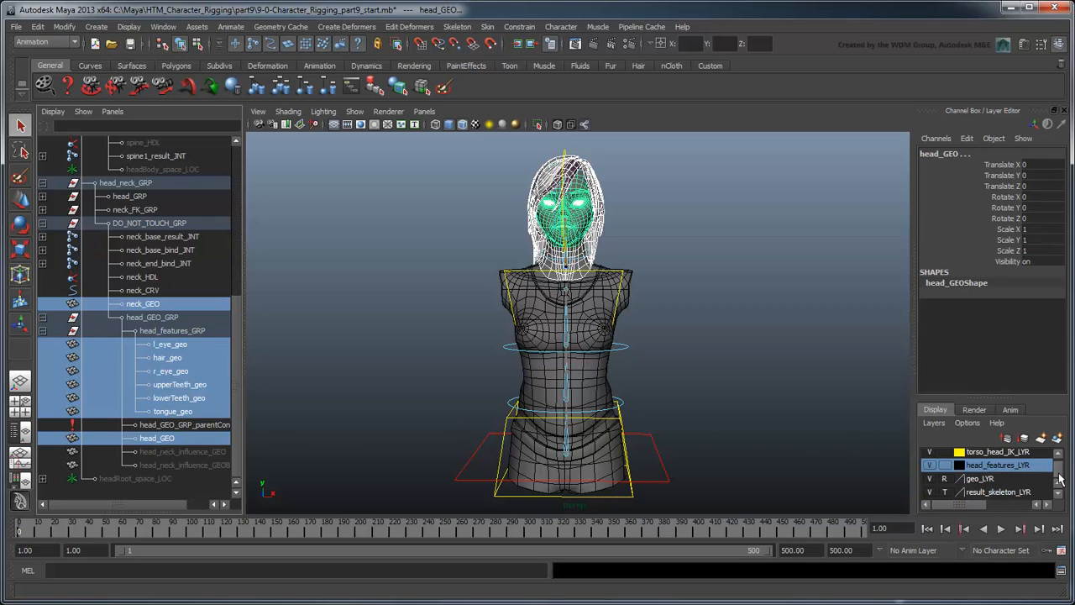
click(977, 477)
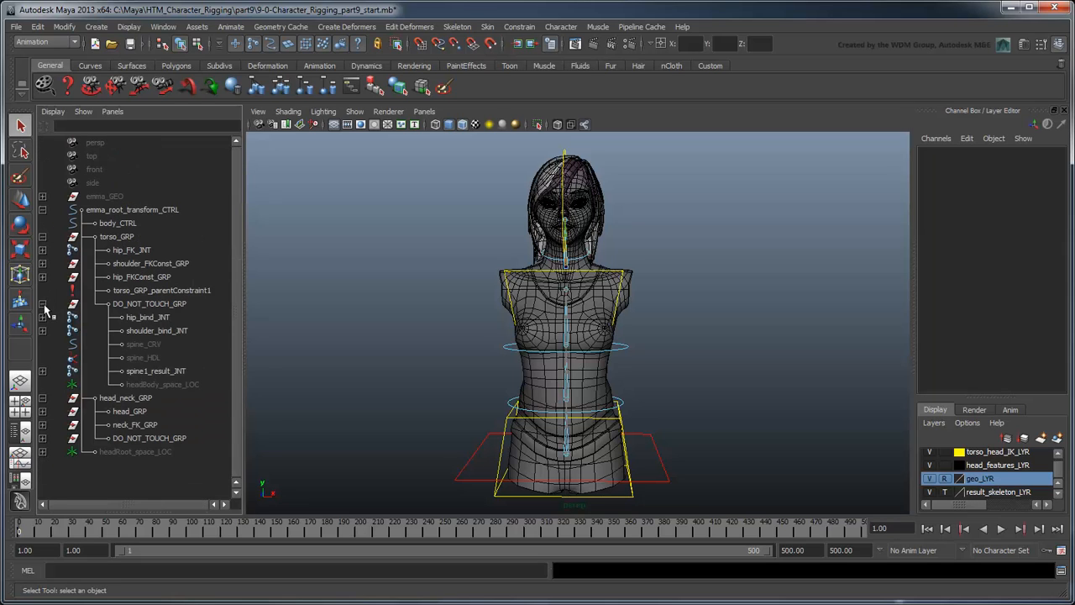
- Collapse the Outliner to root, body, torso and head_neck_GRP and select head_neck_GRP
click(42, 235)
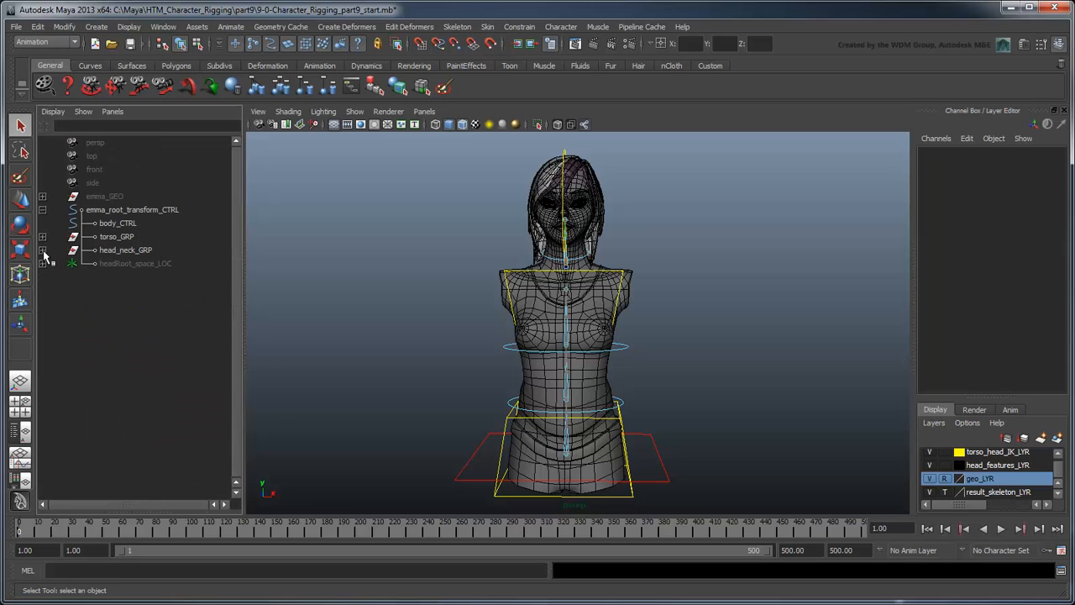
click(124, 248)
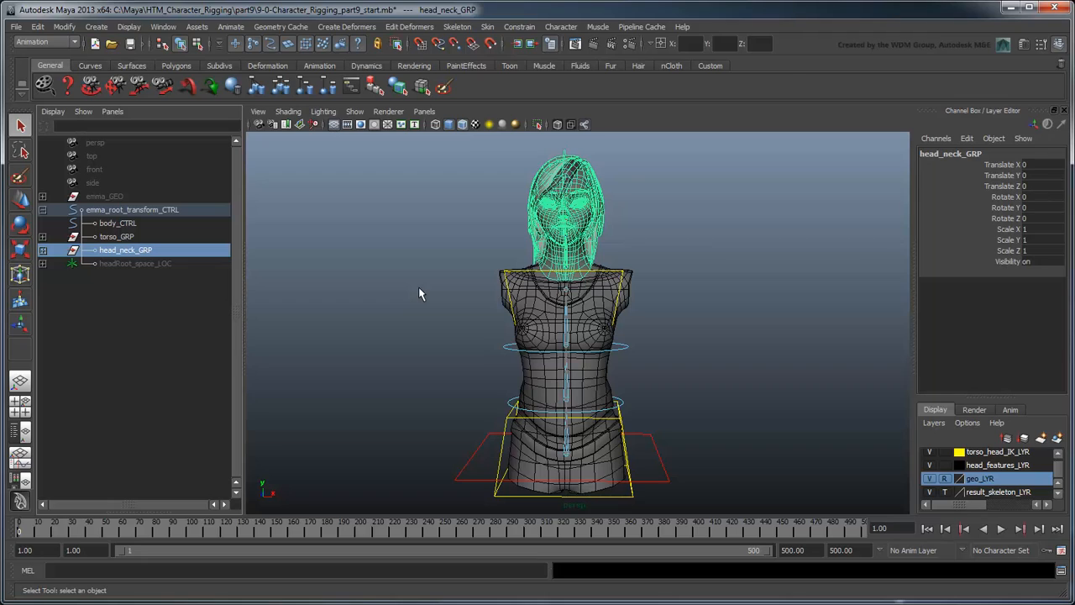